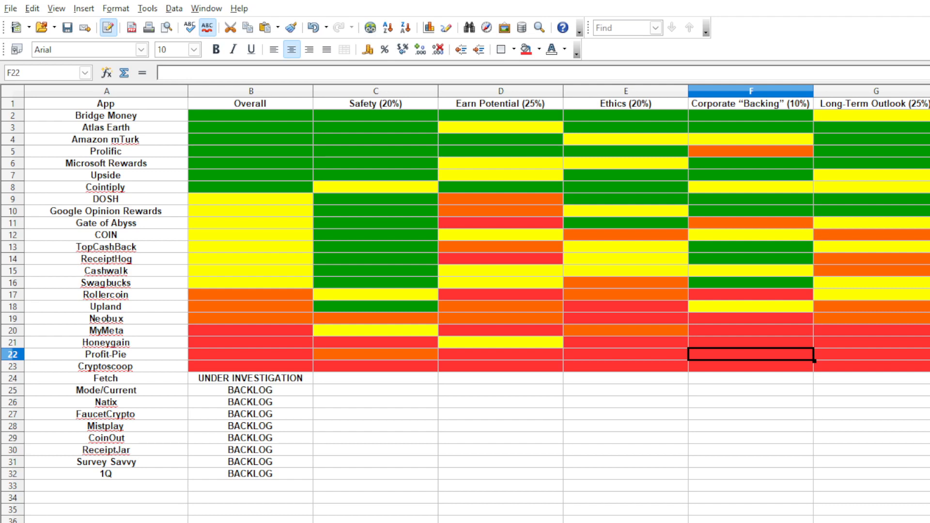
Review the Overall ratings of Amazon mTurk, Cointiply, MyMeta, Microsoft Rewards, Atlas Earth and Bridge Money.
click(250, 139)
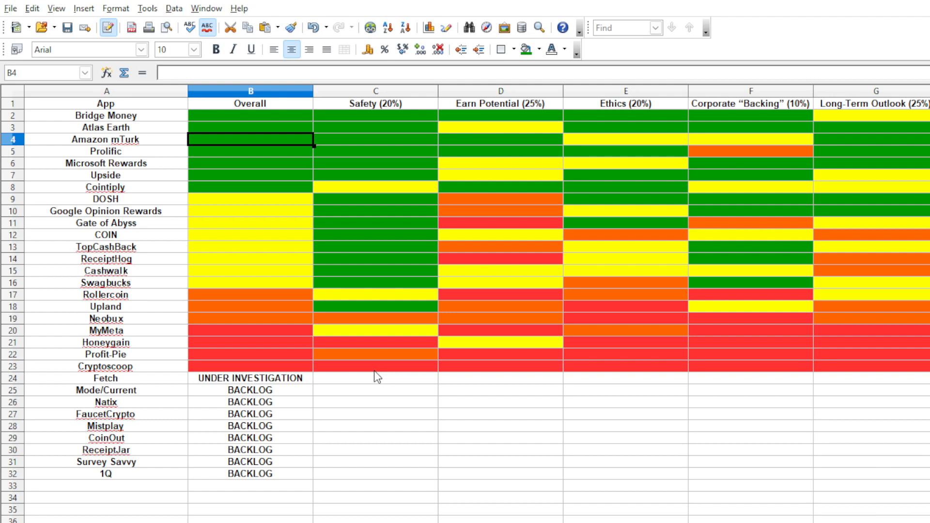
click(250, 187)
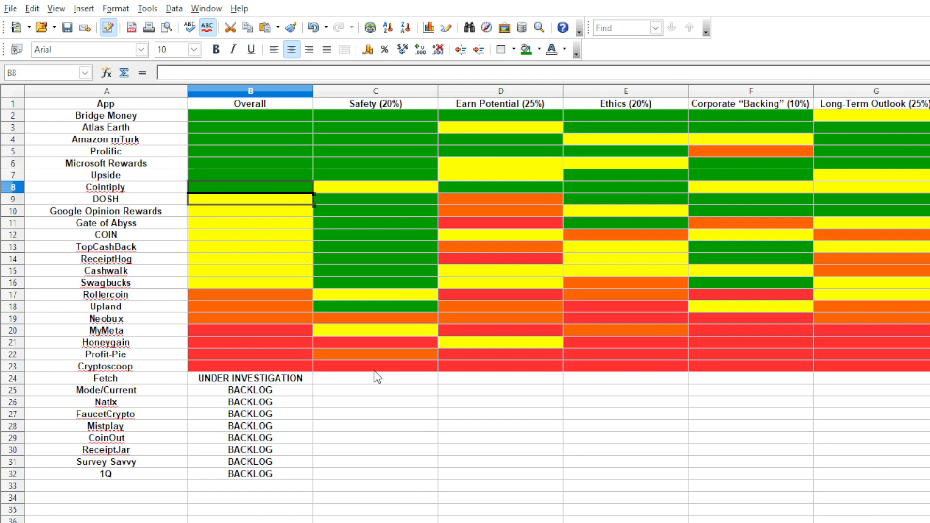
click(250, 330)
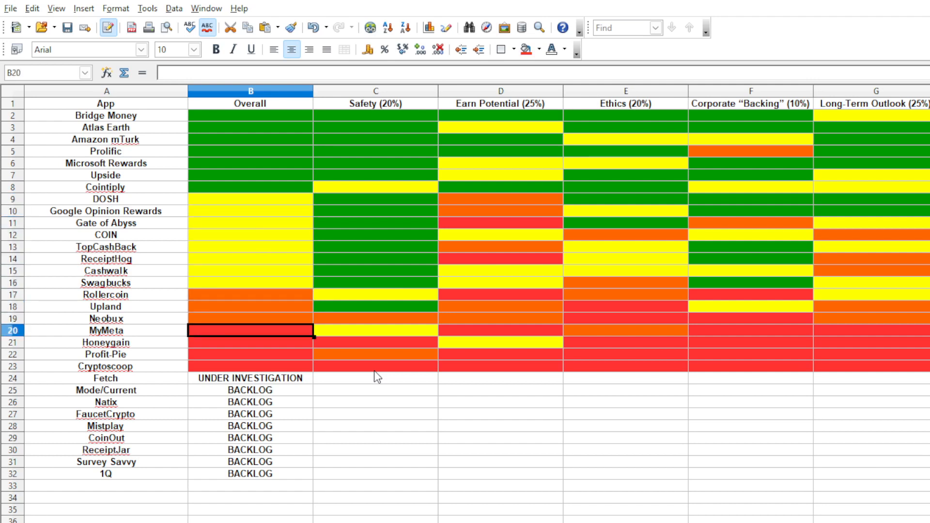
click(249, 366)
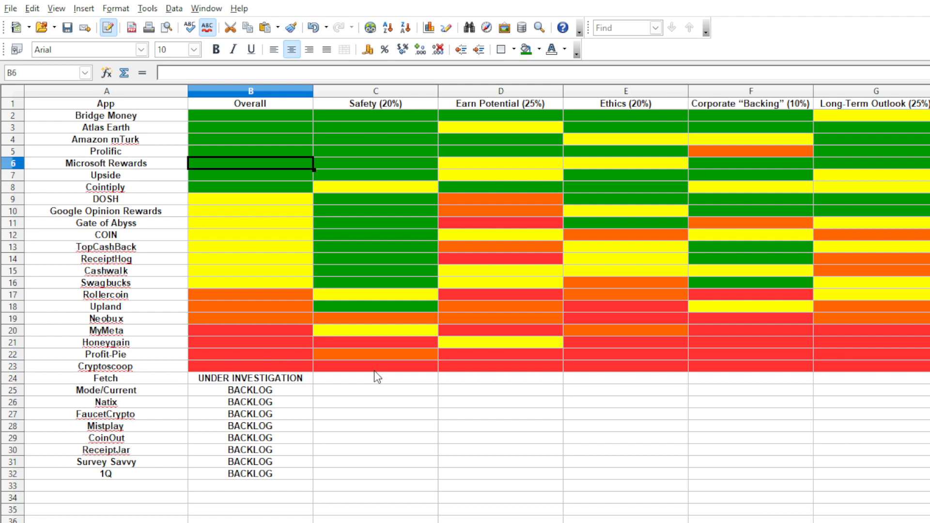
click(250, 127)
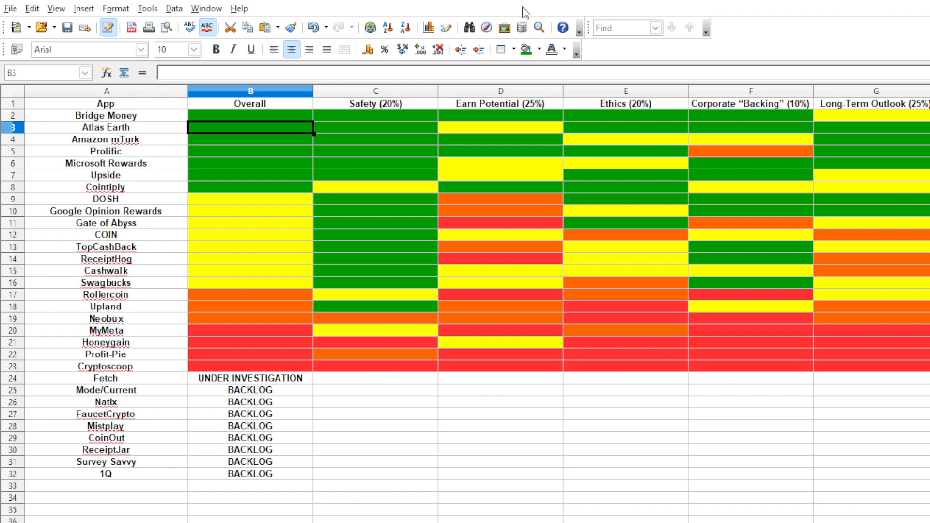
click(250, 115)
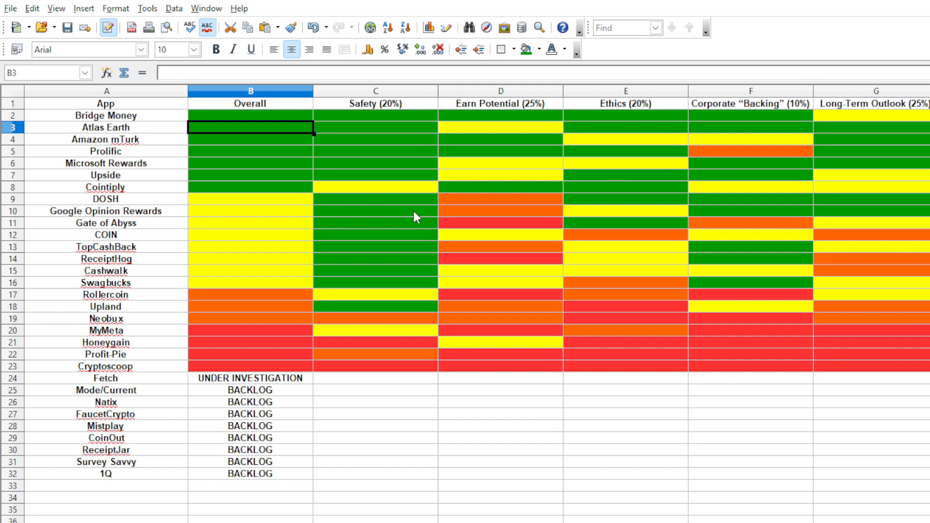
click(250, 115)
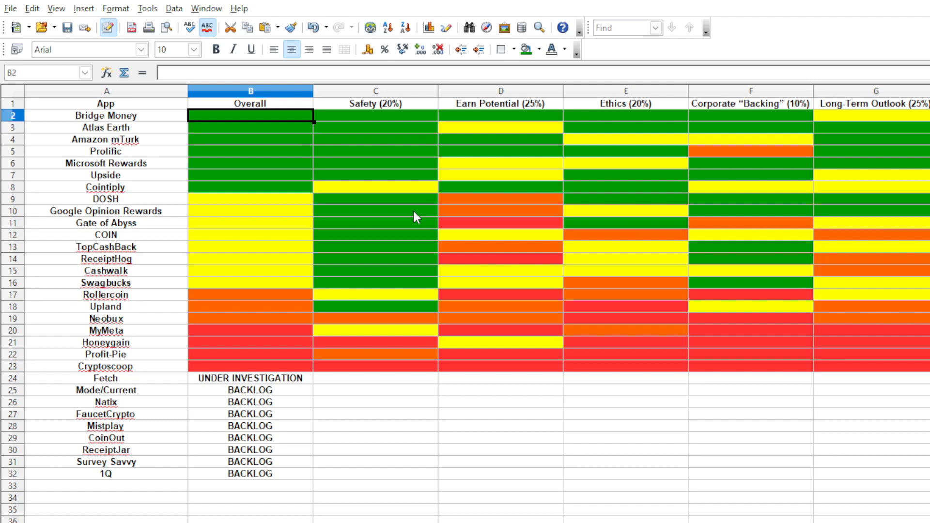
Compare the COIN, Atlas Earth and Bridge Money entries and their Overall ratings.
click(106, 235)
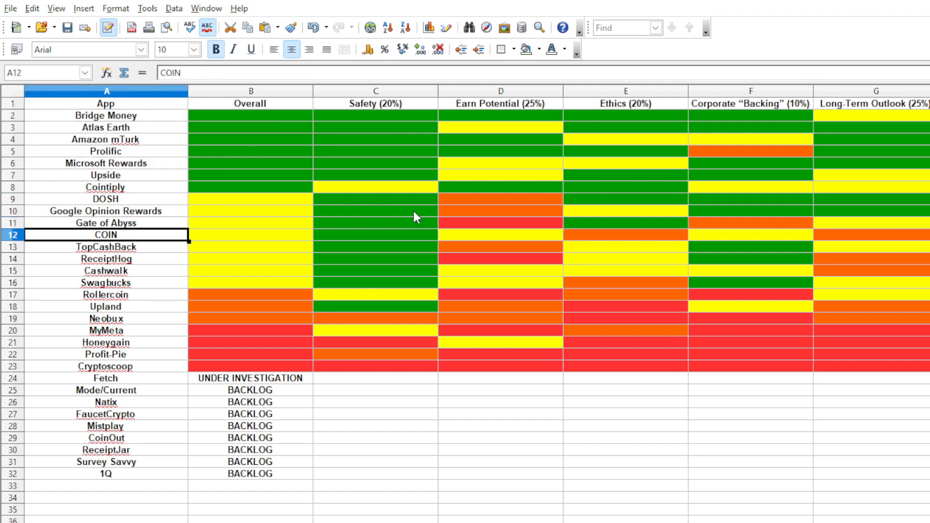
click(249, 127)
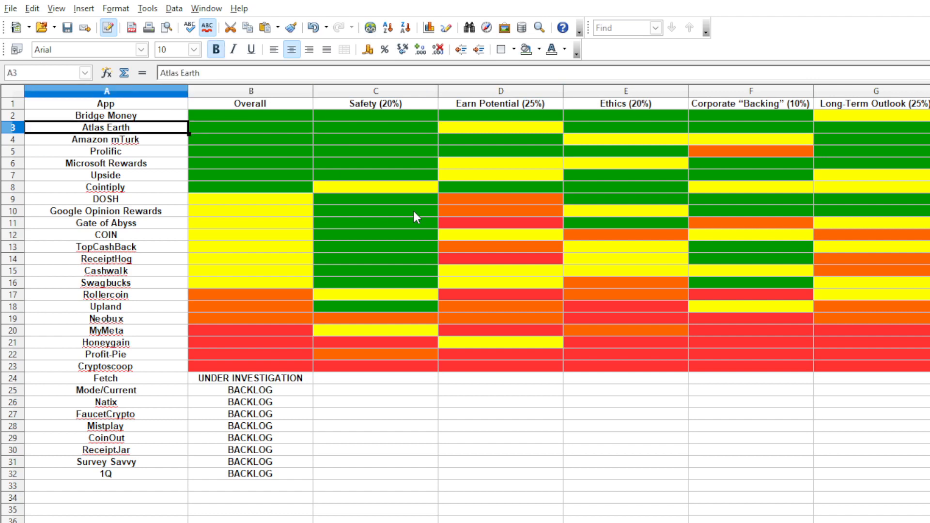
click(106, 115)
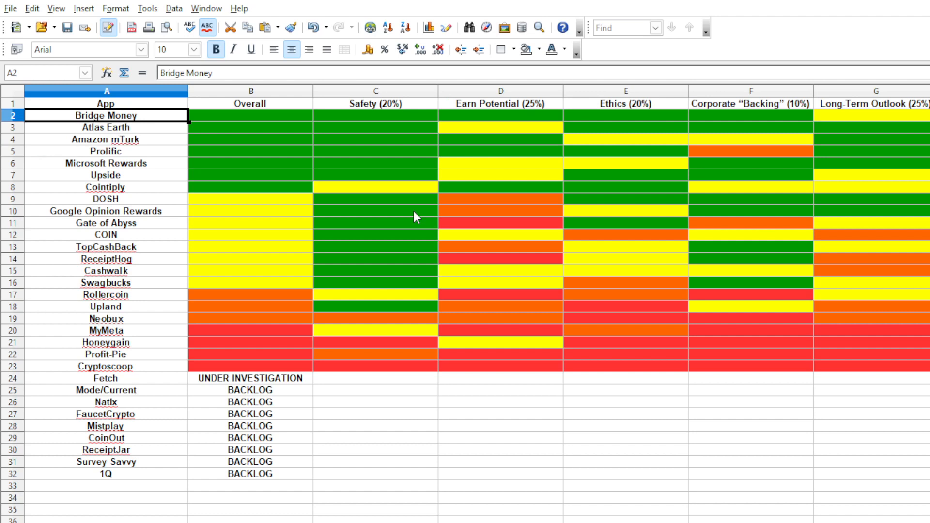
click(105, 127)
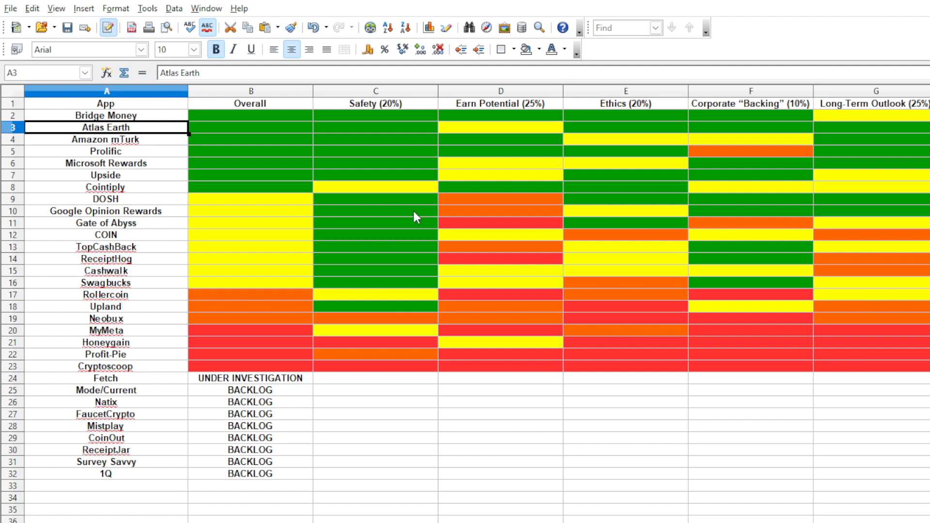
click(250, 115)
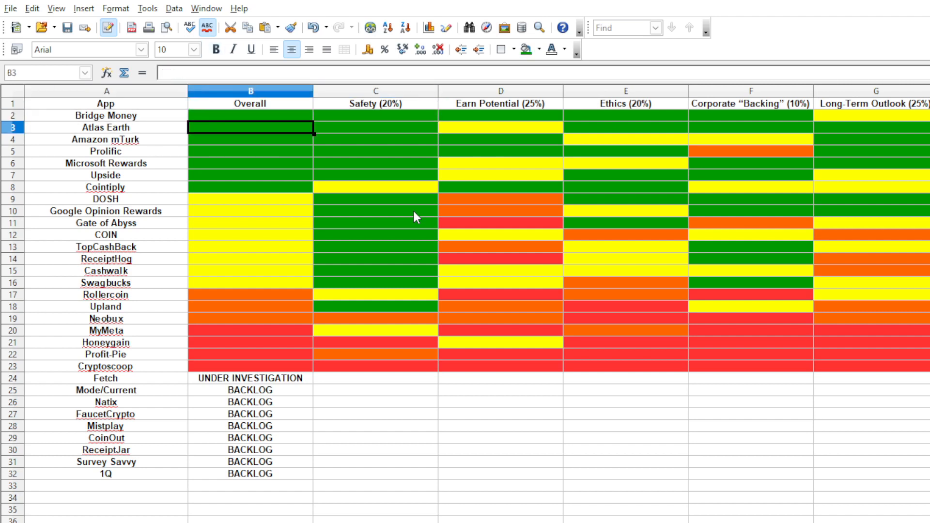
Walk through Amazon mTurk's row: Overall, Long-Term Outlook, the N/A note and remaining ratings.
click(106, 127)
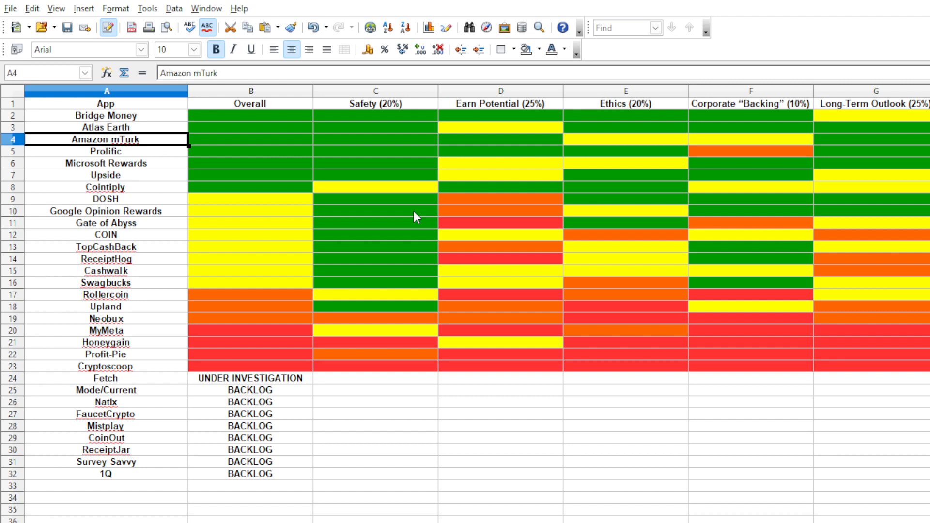
click(250, 138)
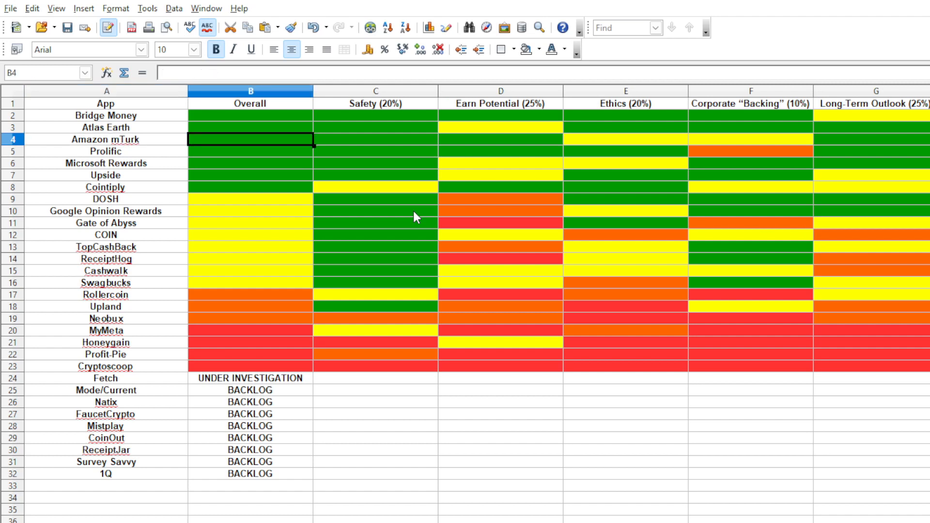
click(624, 139)
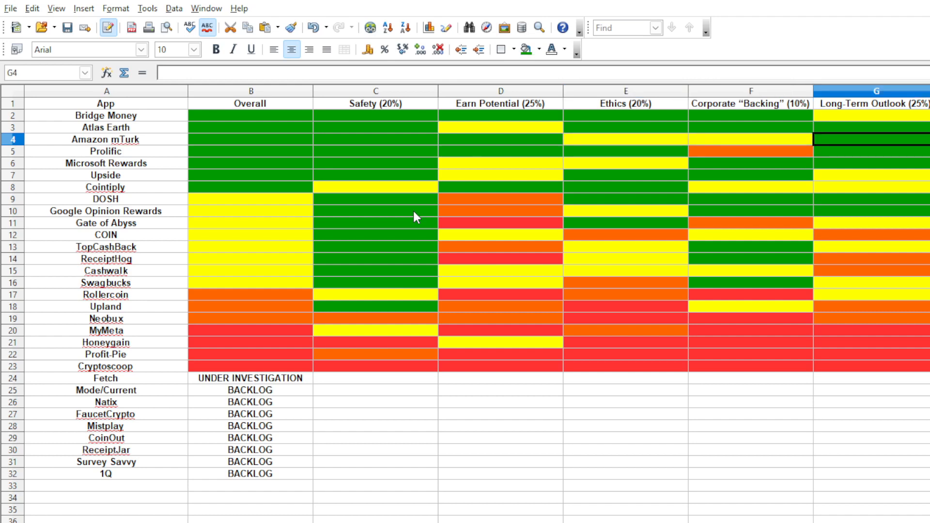
click(249, 138)
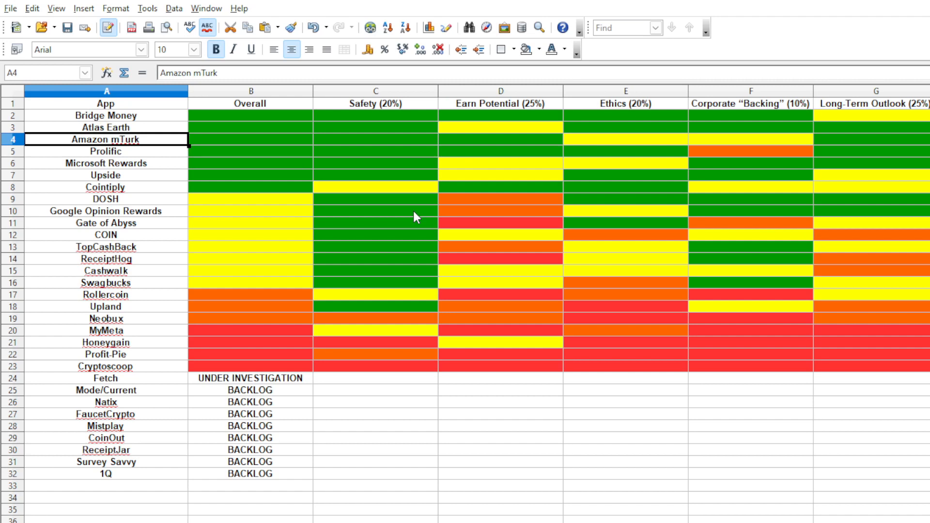
click(250, 138)
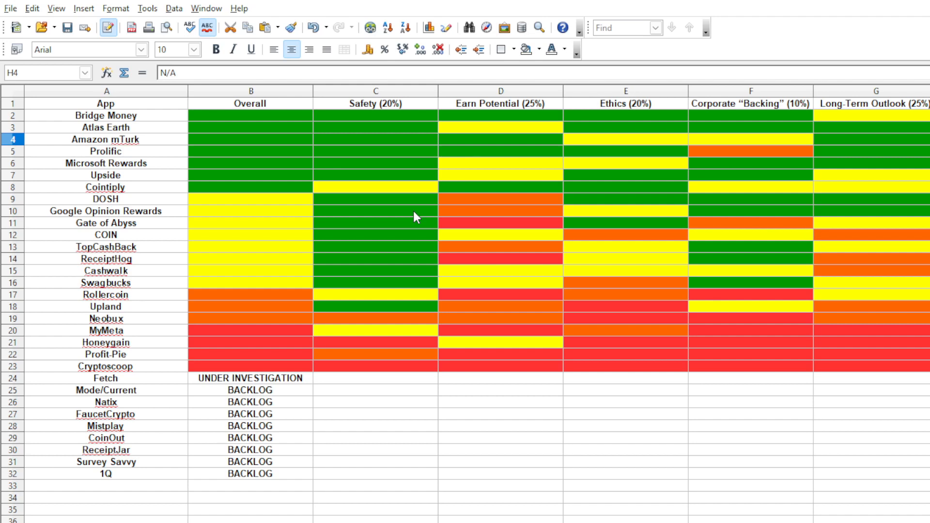
click(375, 139)
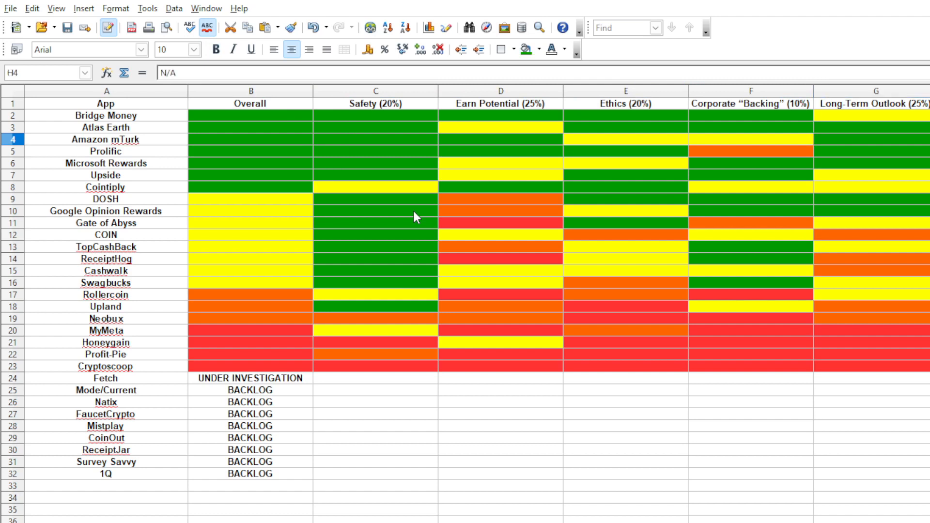
click(500, 140)
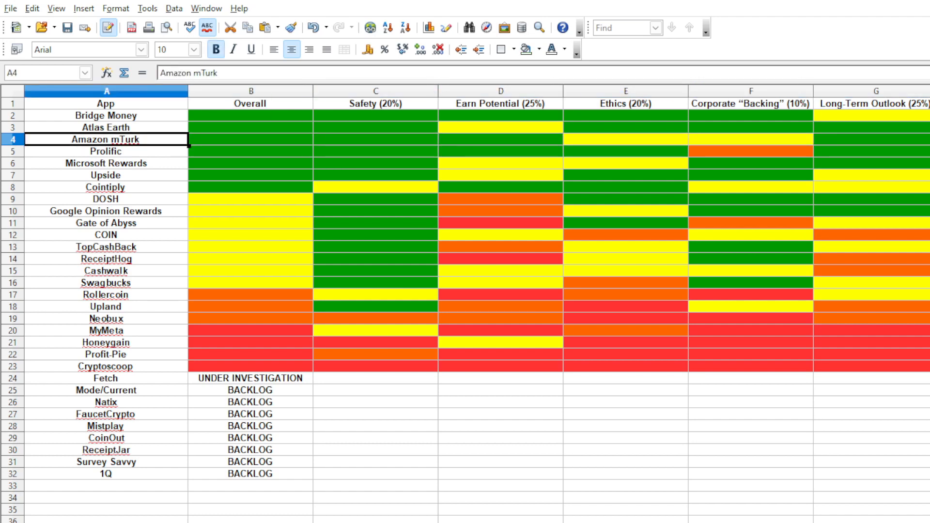
Review Microsoft Rewards' Earn Potential, Corporate Backing, Long-Term Outlook, Safety and Overall ratings.
click(105, 151)
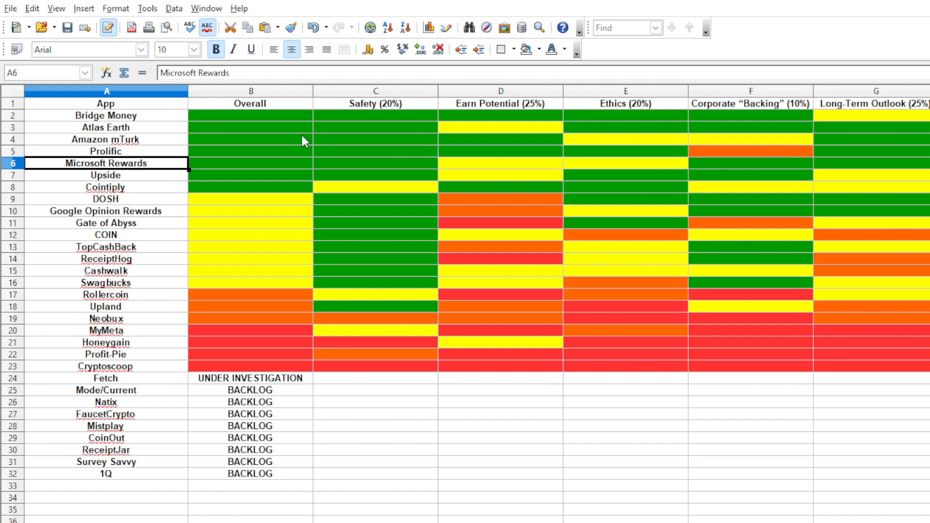
click(500, 162)
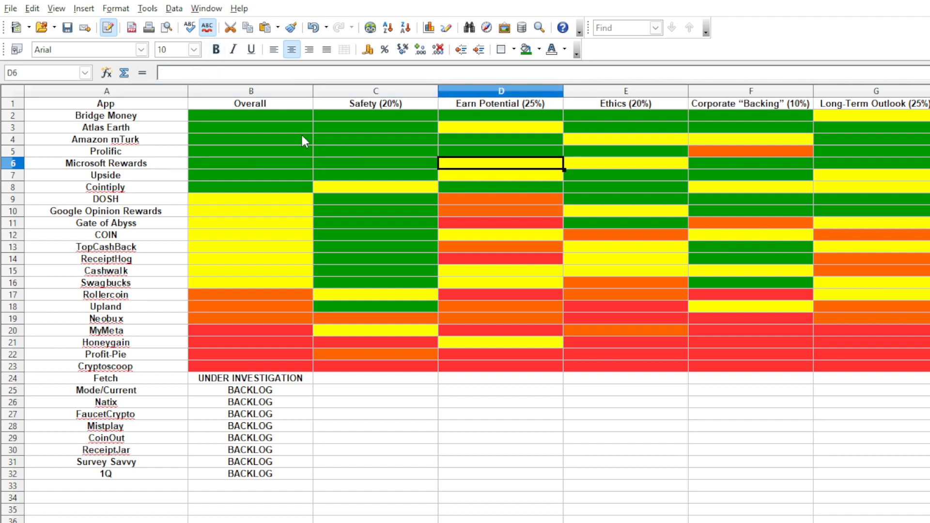
click(750, 163)
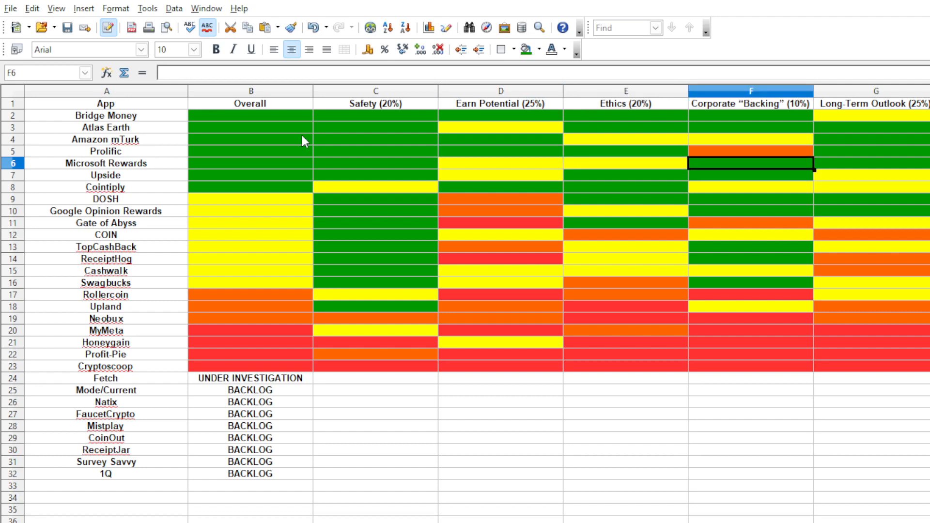
click(873, 163)
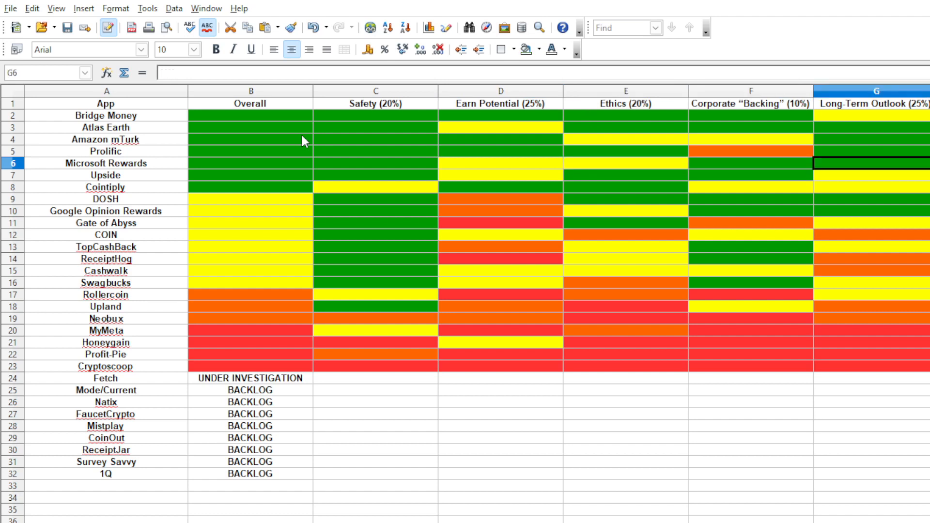
click(375, 163)
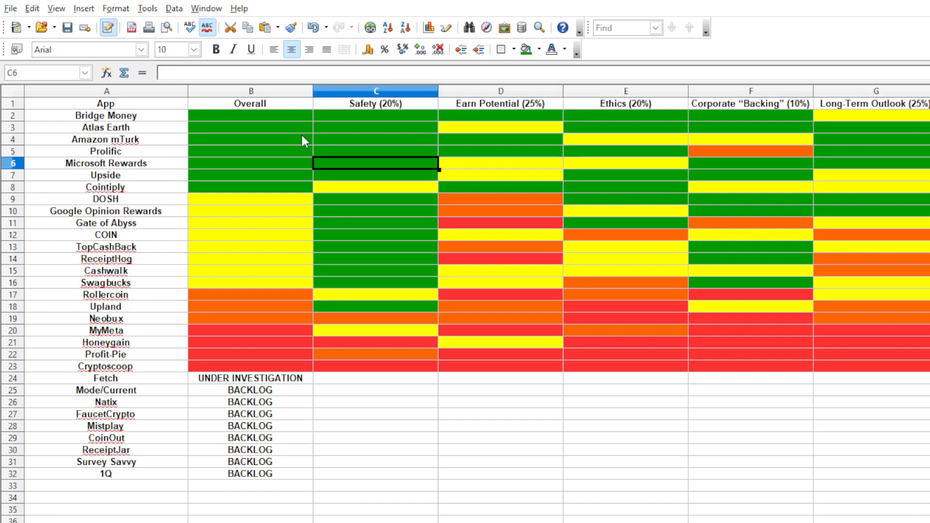
click(625, 162)
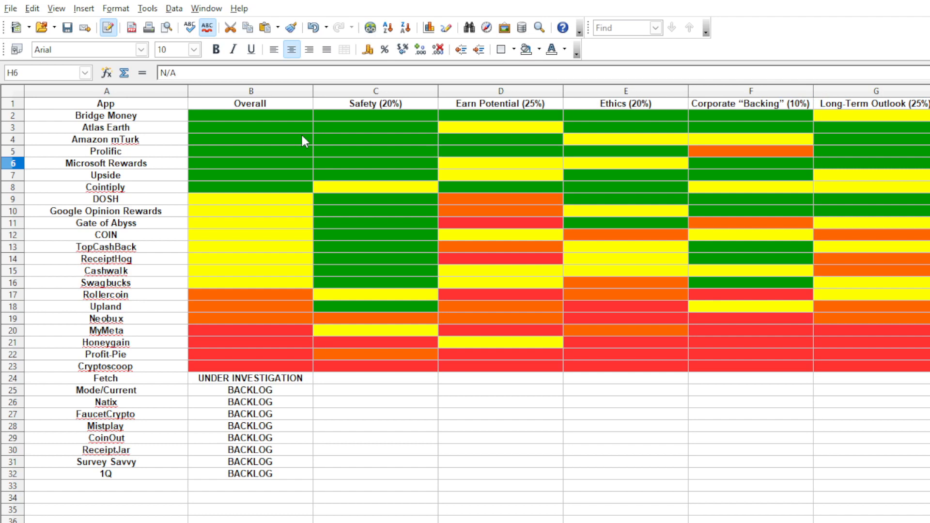
click(250, 163)
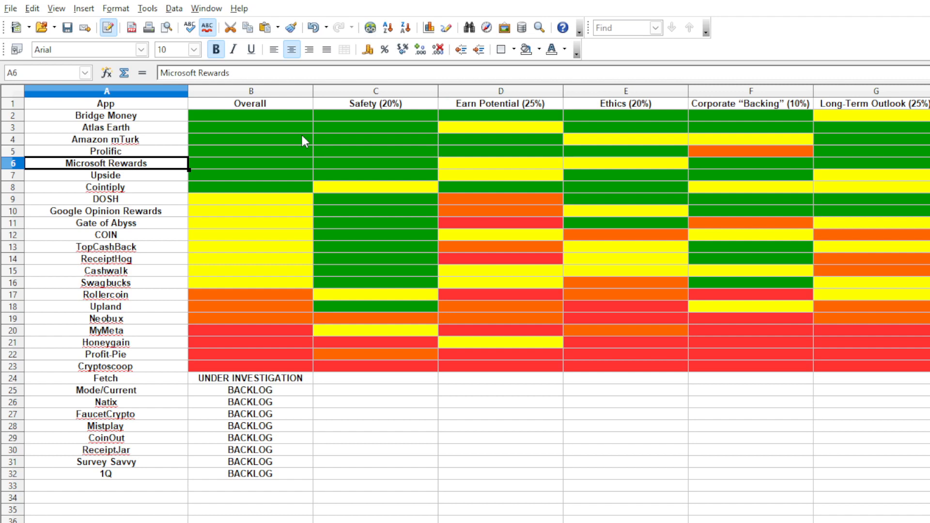
mouse_move(342, 120)
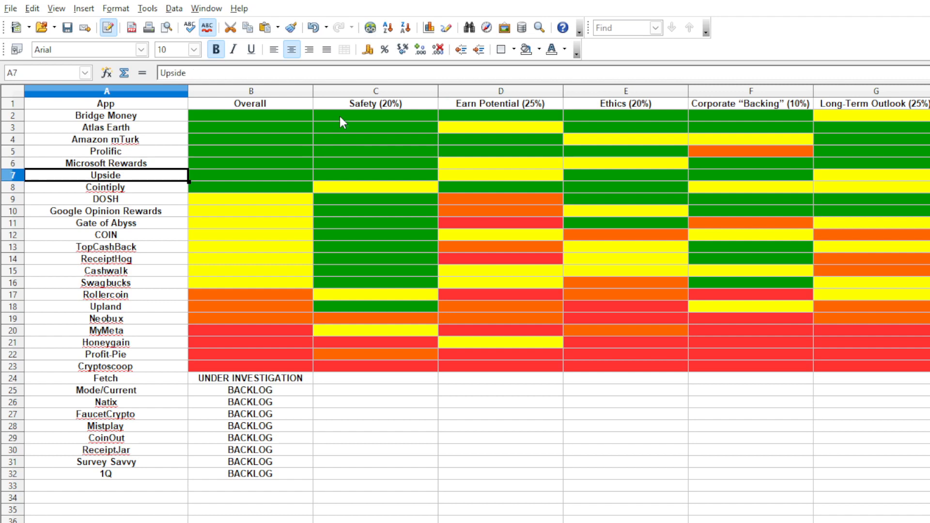
Point out Upside's Safety, Long-Term Outlook, Earn Potential and Corporate Backing ratings.
click(374, 175)
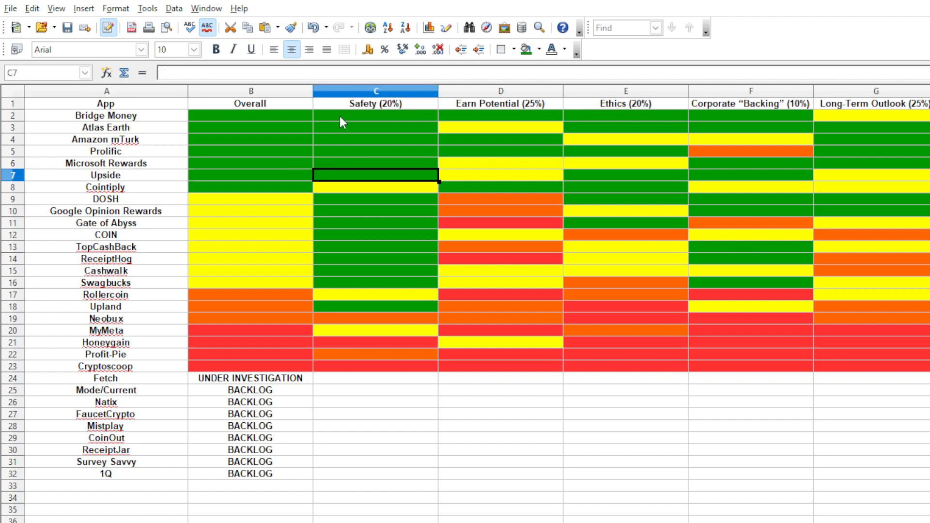
click(873, 175)
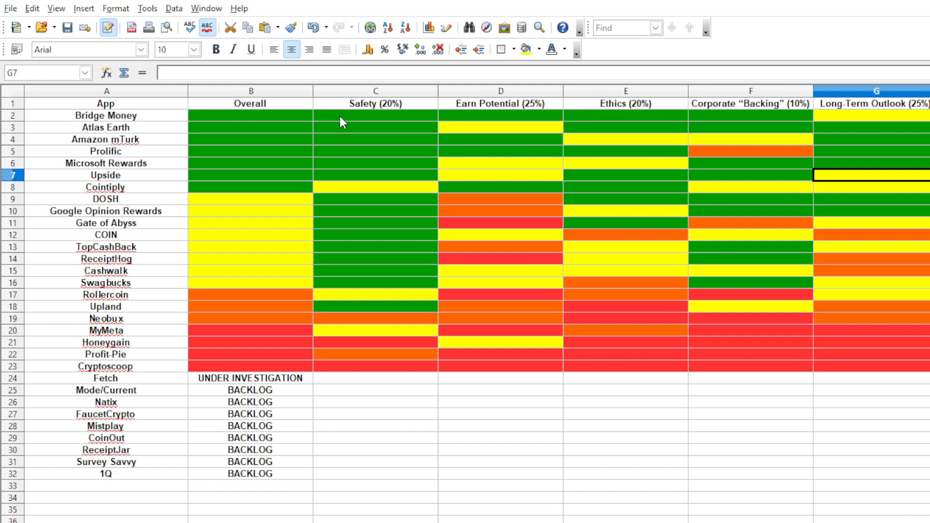
click(500, 174)
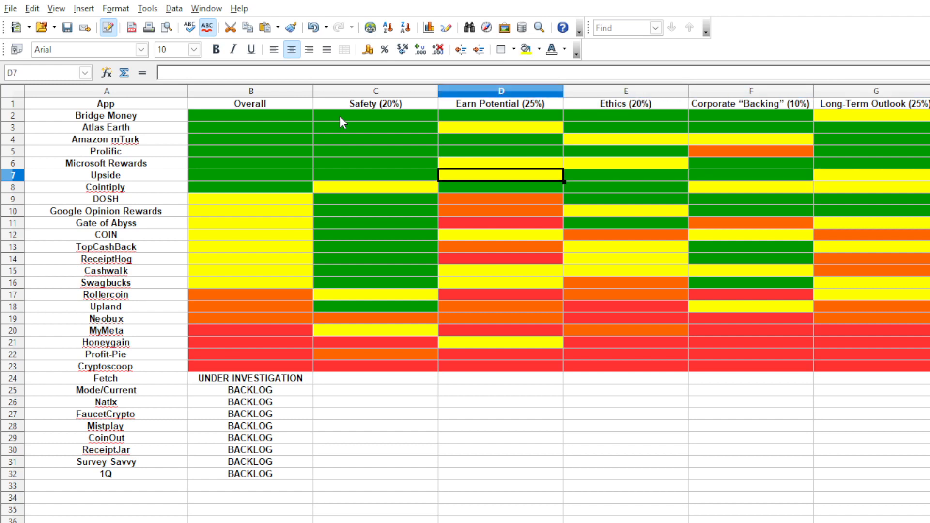
click(374, 174)
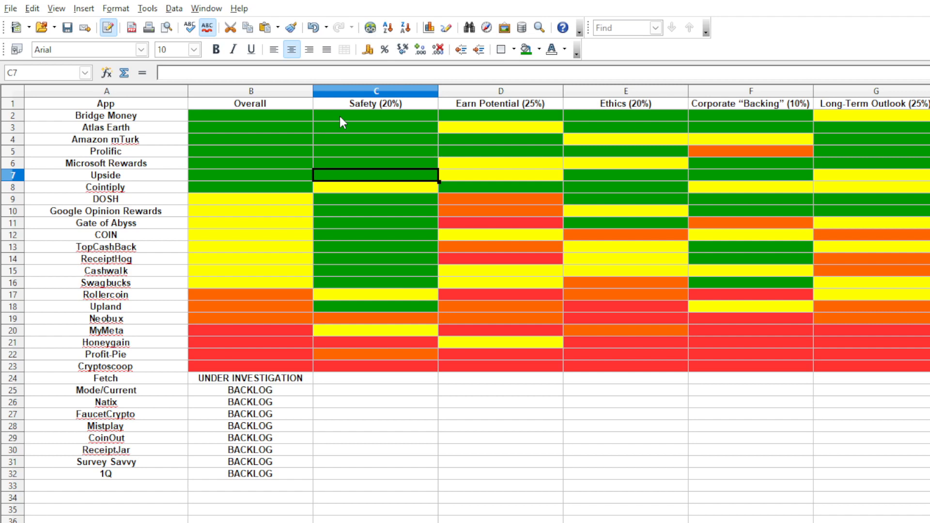
click(750, 175)
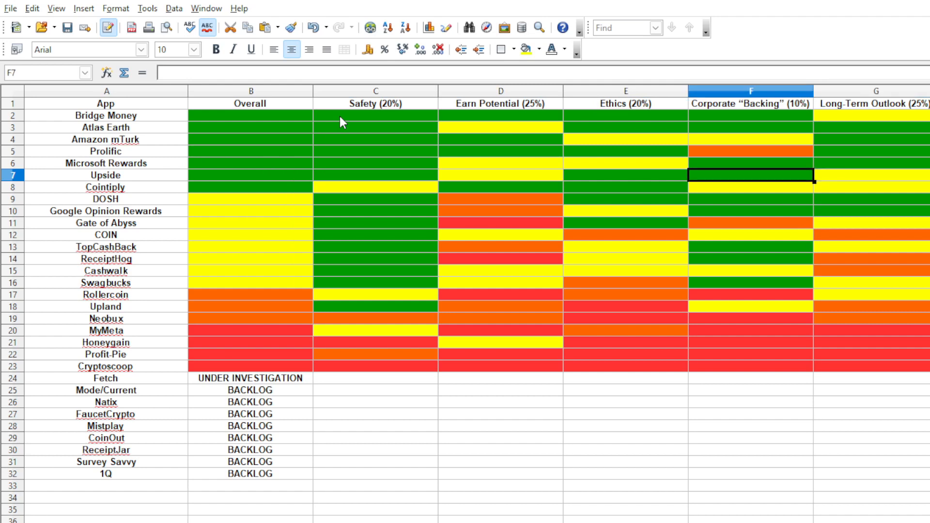
click(376, 174)
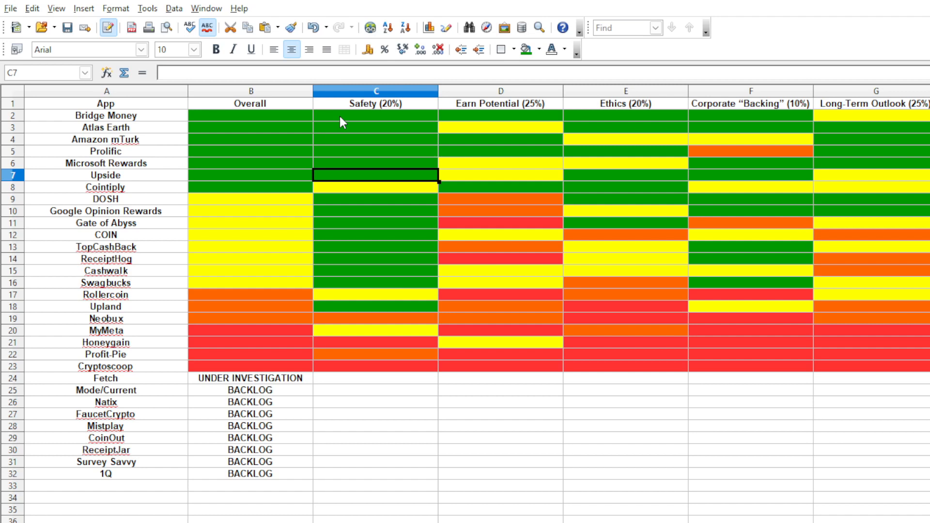
mouse_move(342, 120)
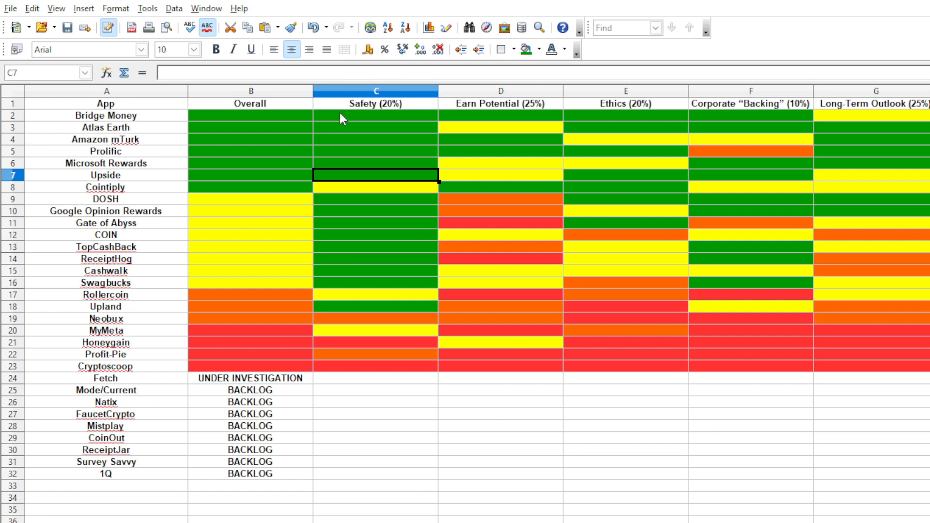
Go over Cointiply's Overall, Corporate Backing, Safety, Long-Term Outlook and Ethics ratings.
click(249, 187)
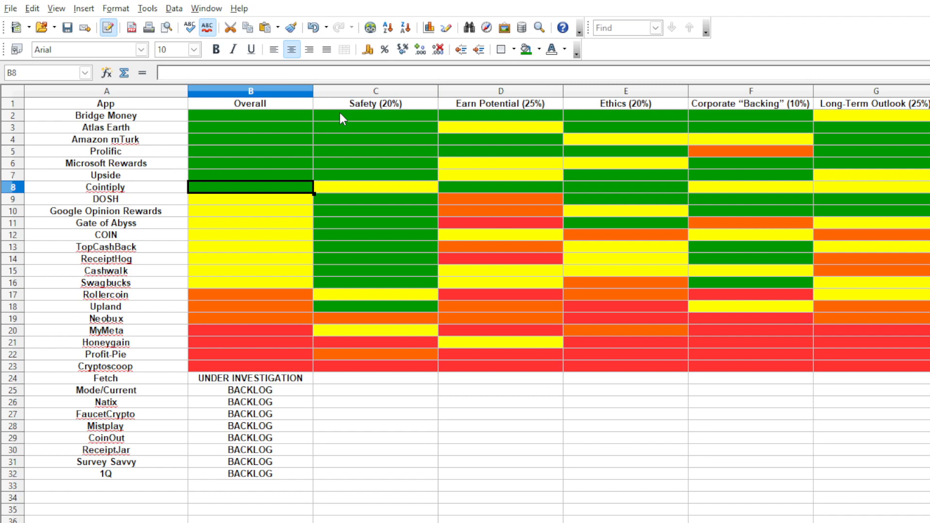
click(625, 187)
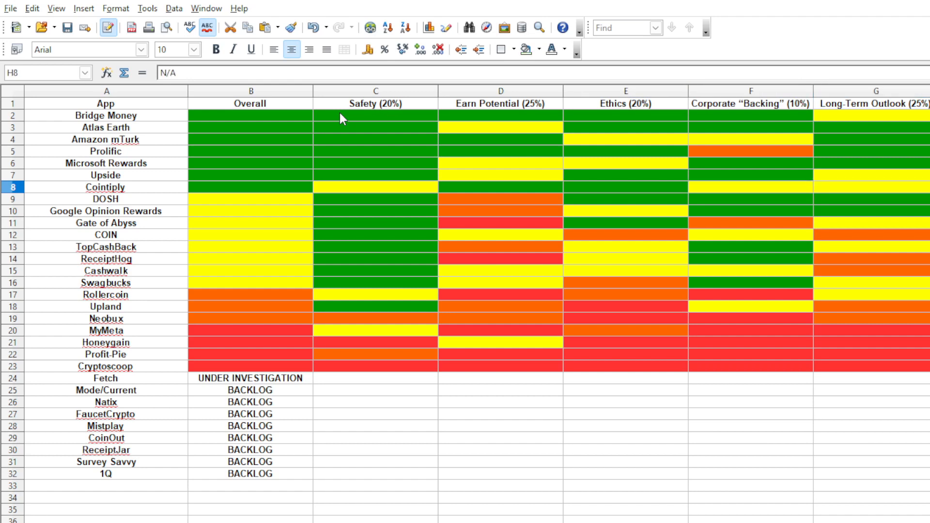
click(749, 187)
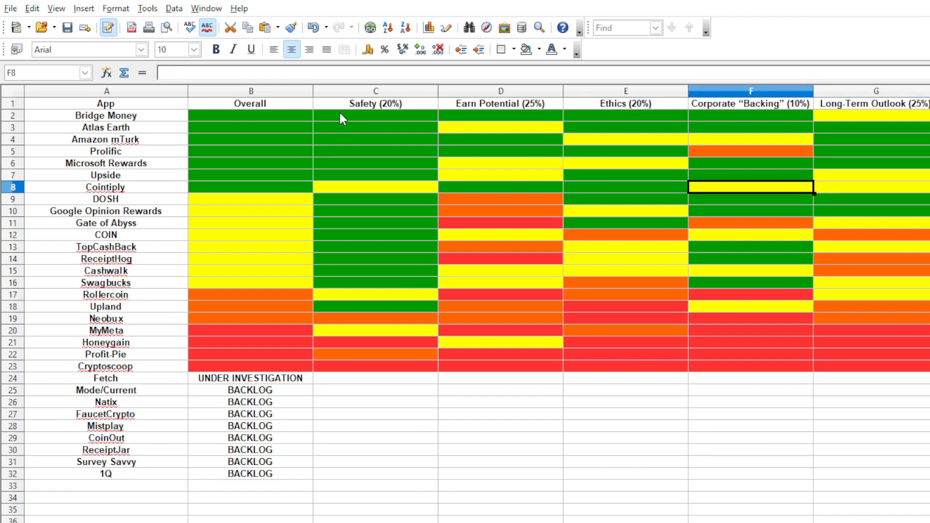
click(376, 187)
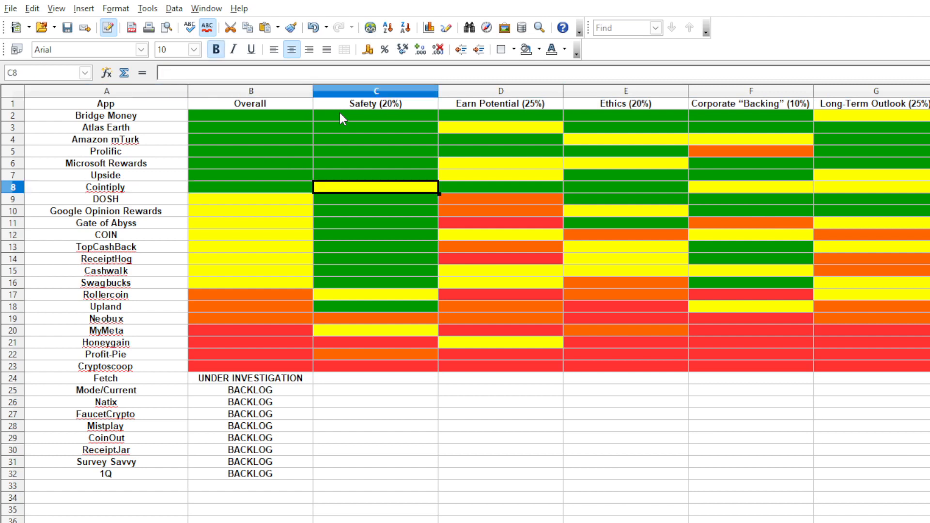
click(749, 187)
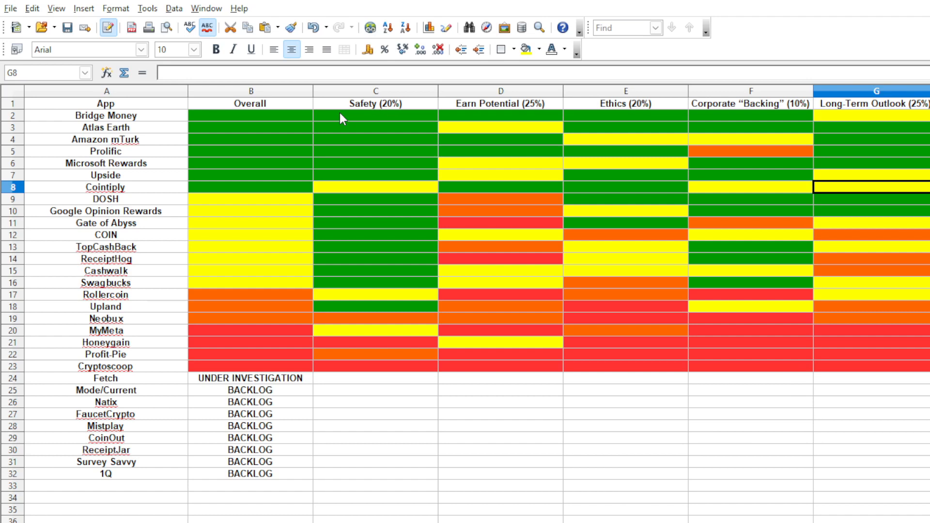
click(625, 187)
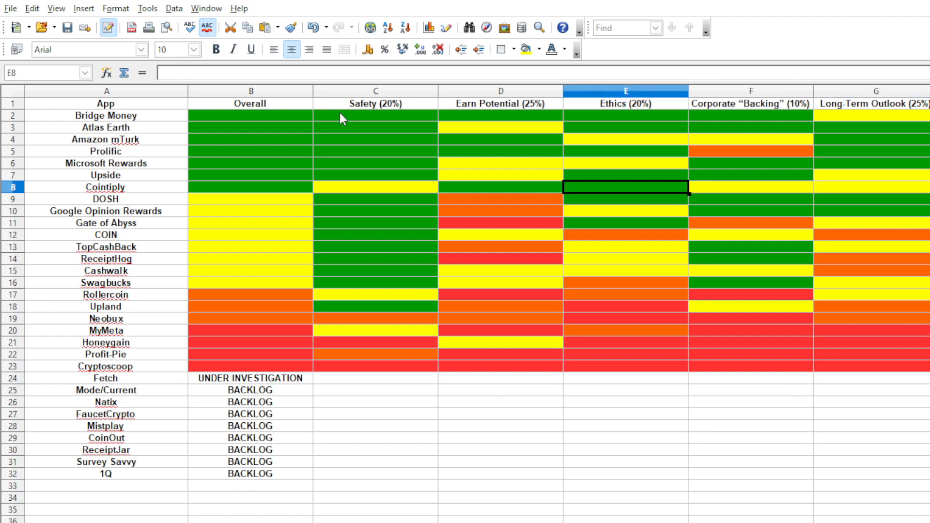
click(250, 187)
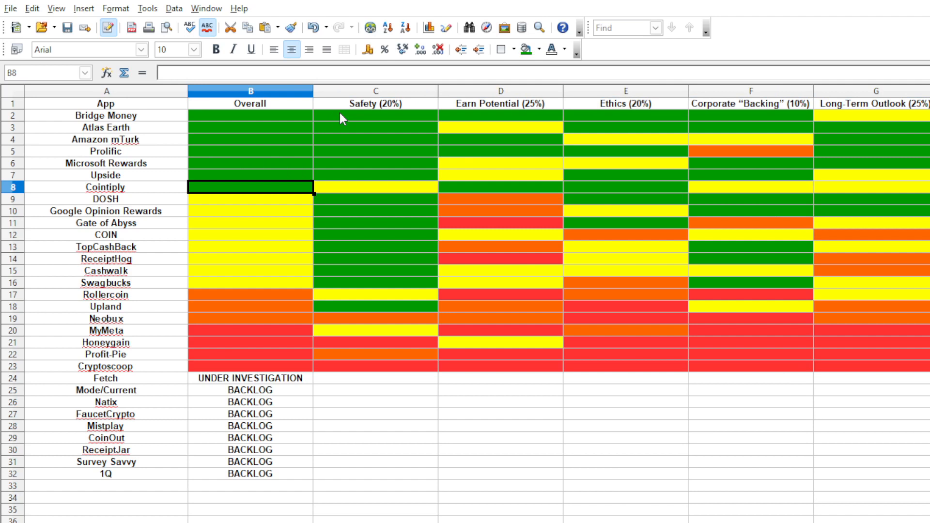
click(106, 187)
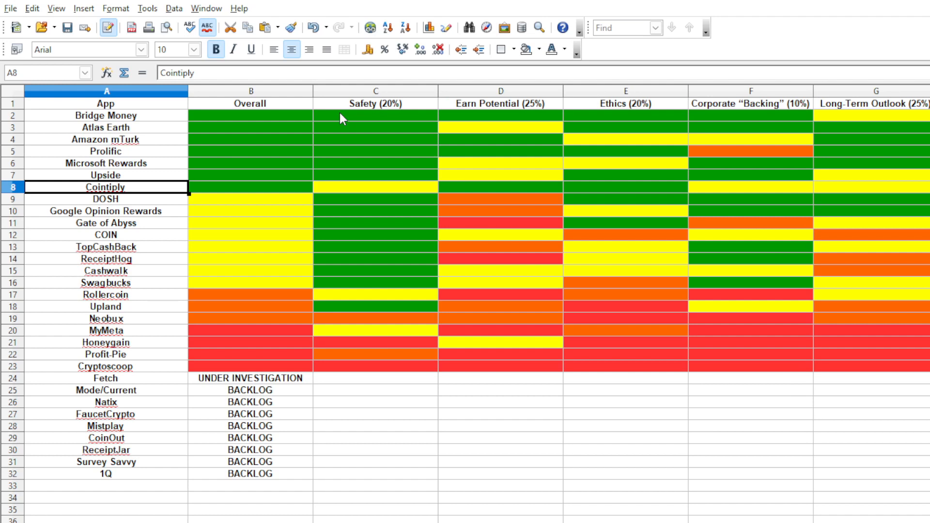
Check Google Opinion Rewards' Safety rating, then highlight the Cryptoscoop and Upland rows.
click(376, 210)
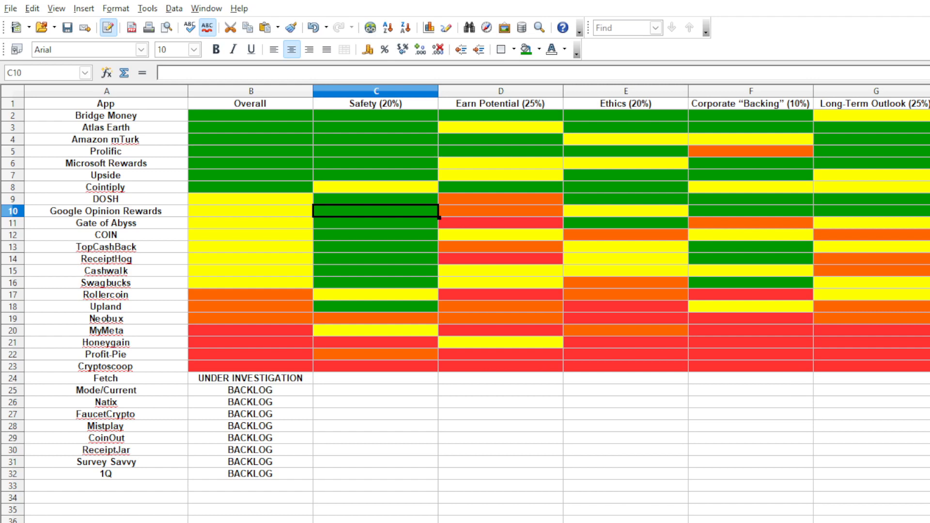
click(106, 366)
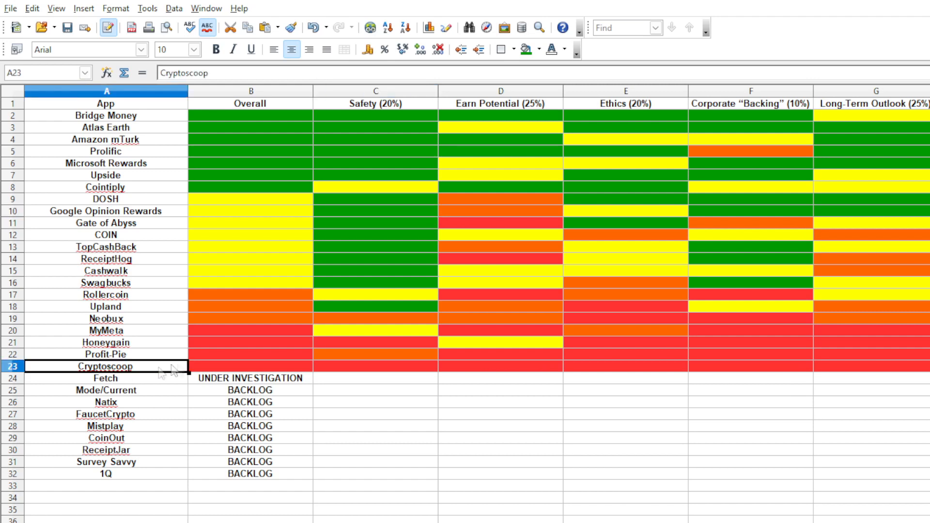
click(500, 365)
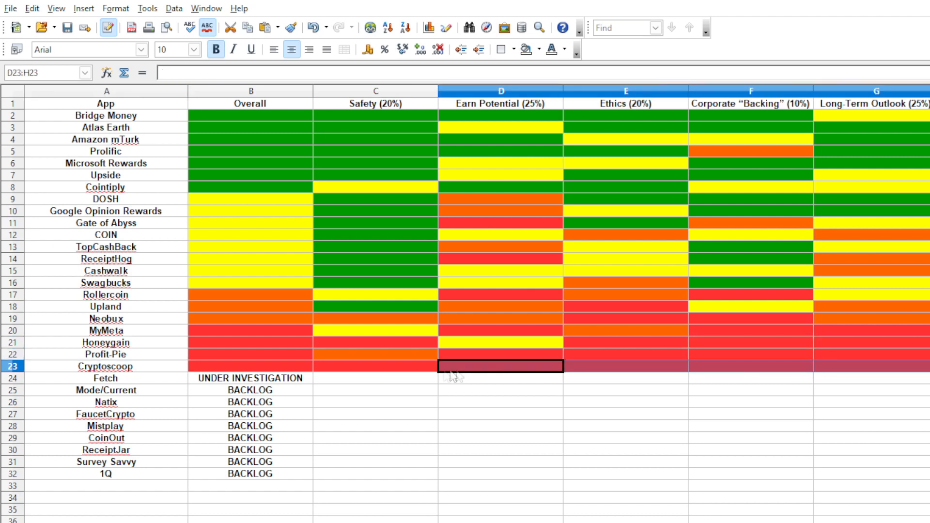
click(106, 366)
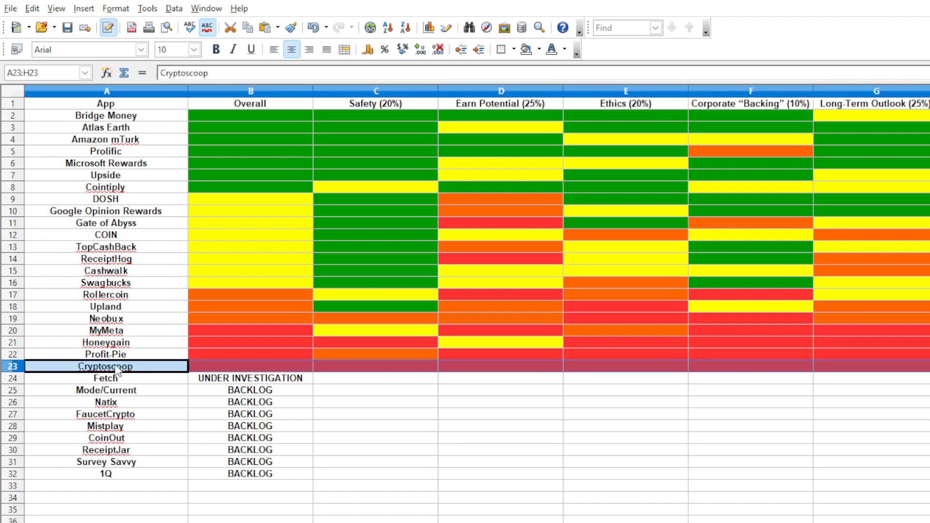
mouse_move(92, 360)
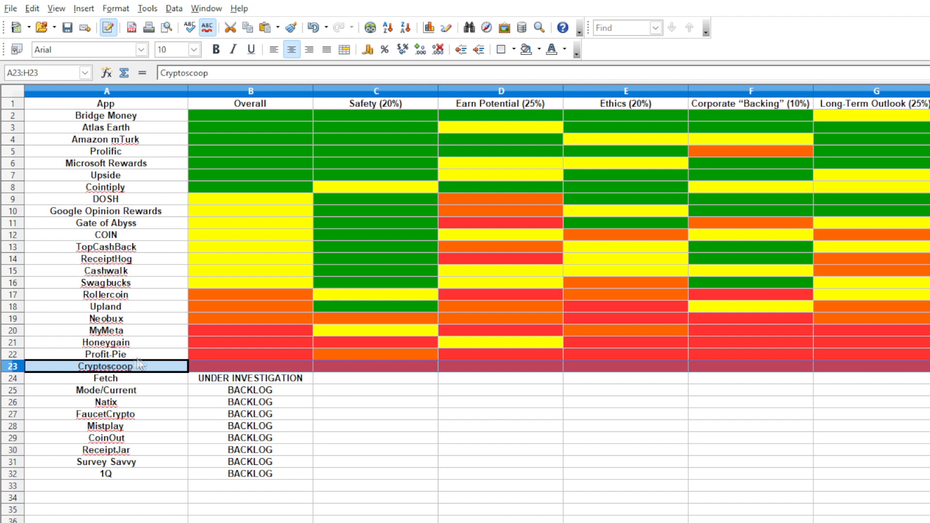
mouse_move(142, 345)
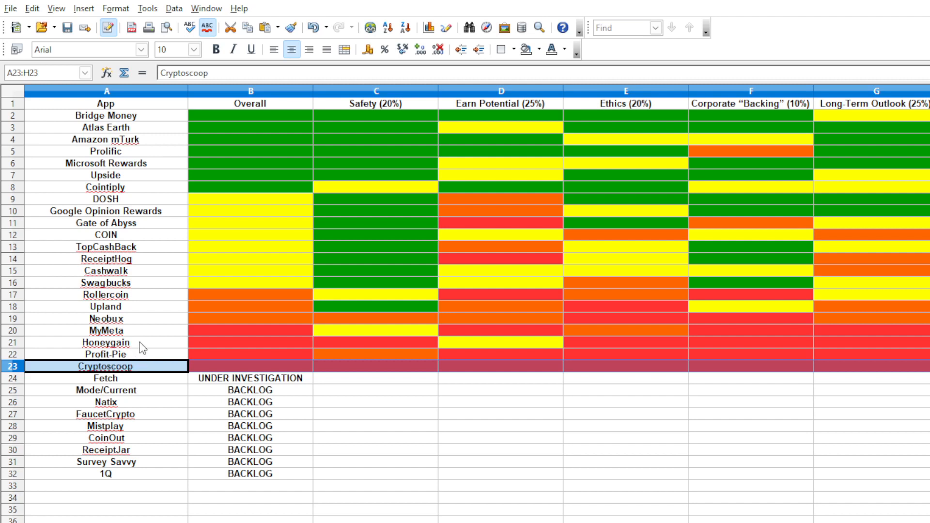
click(106, 307)
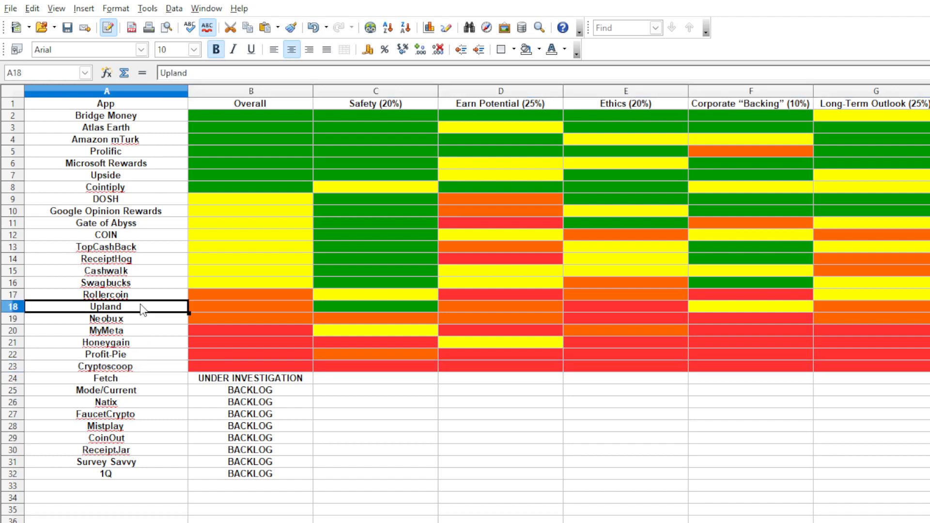
mouse_move(168, 181)
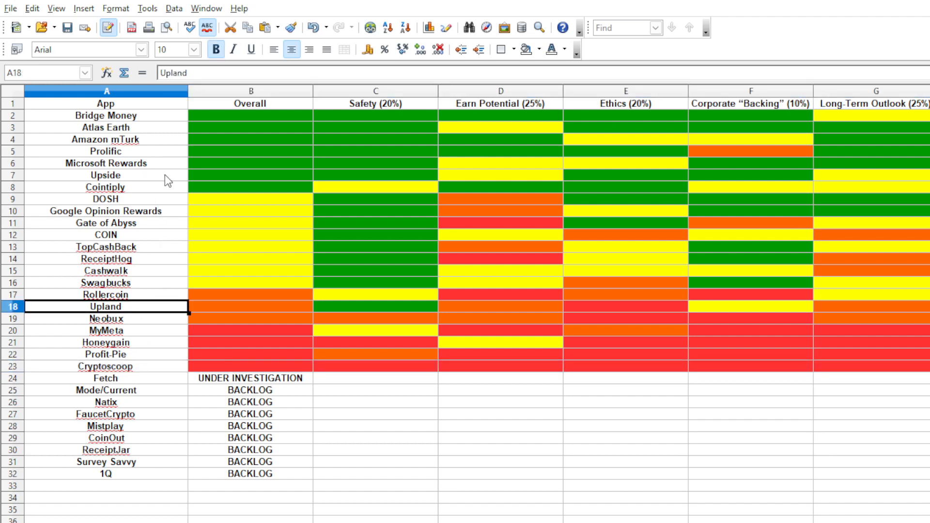
mouse_move(172, 183)
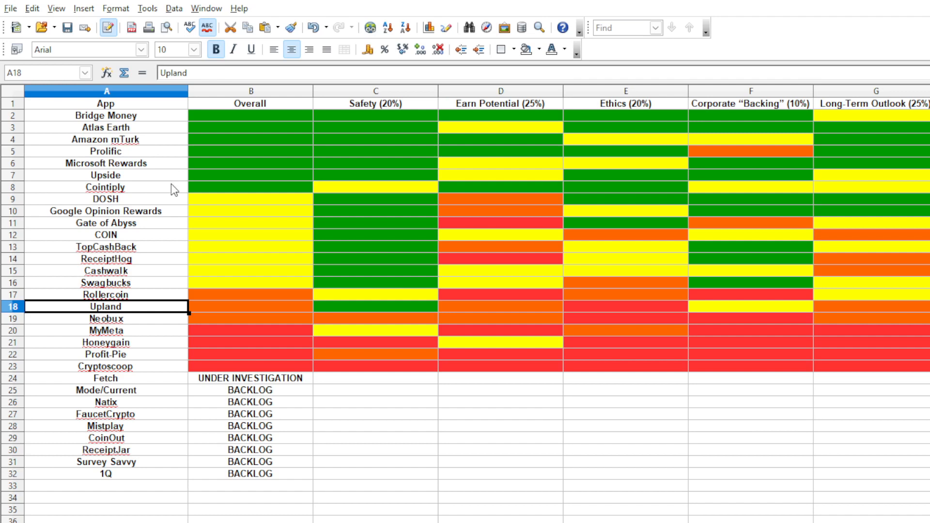
Review Prolific's Long-Term Outlook and Corporate Backing ratings and move on to DOSH.
click(105, 281)
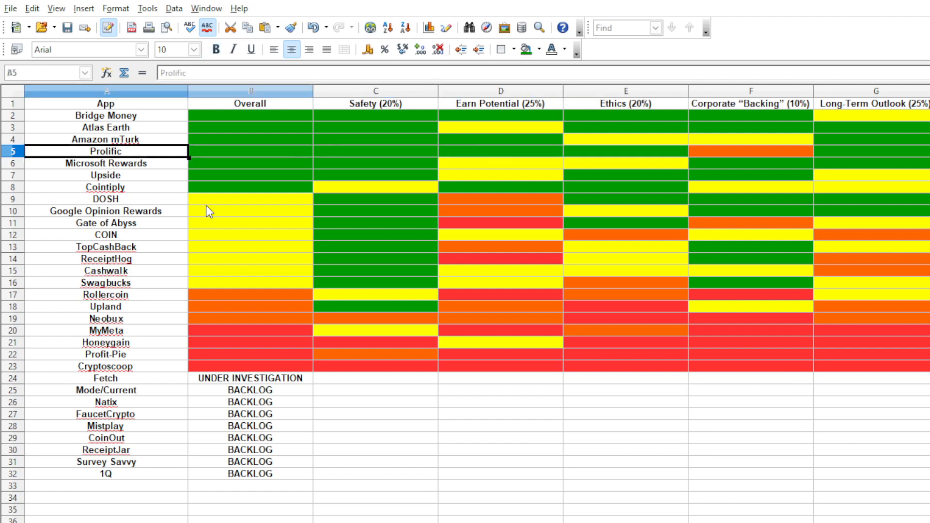
click(874, 151)
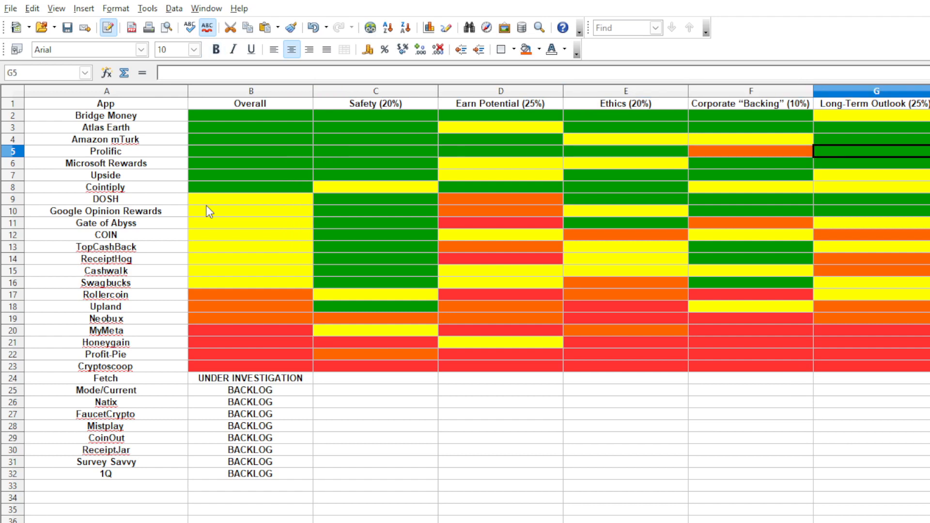
click(750, 151)
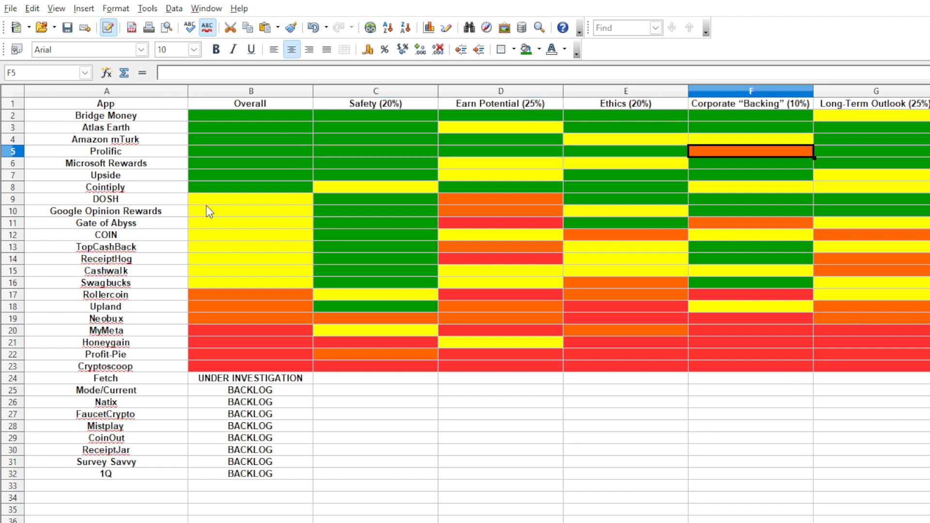
click(105, 198)
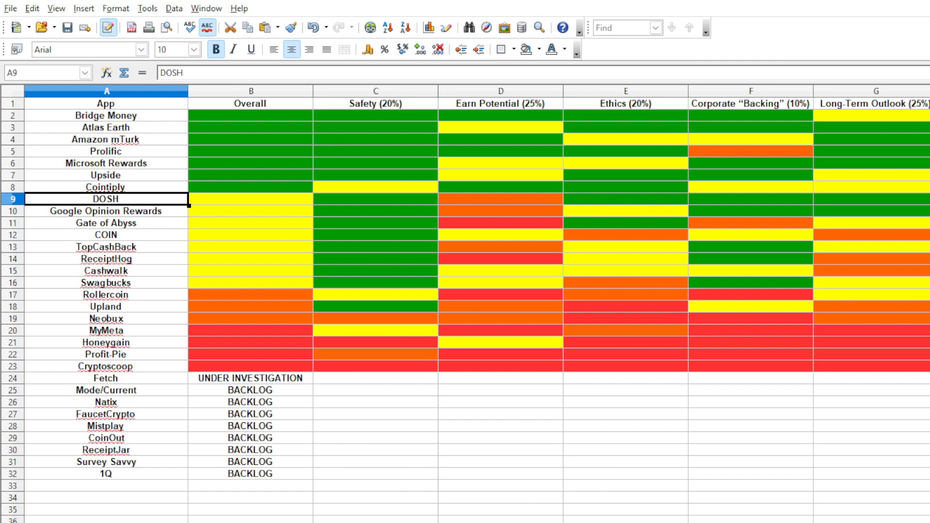
mouse_move(178, 213)
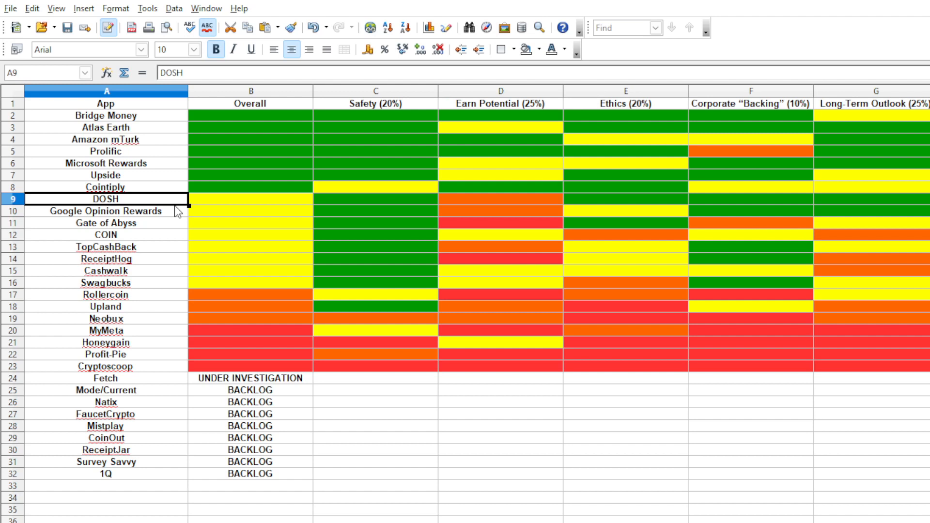
Compare Google Opinion Rewards' Overall and Earn Potential with Prolific, Bridge Money and Gate of Abyss.
click(106, 210)
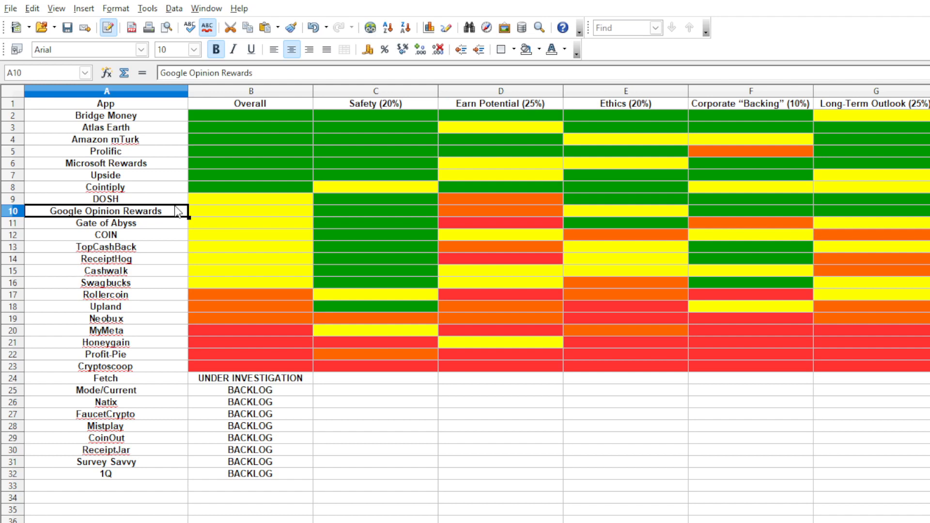
click(250, 211)
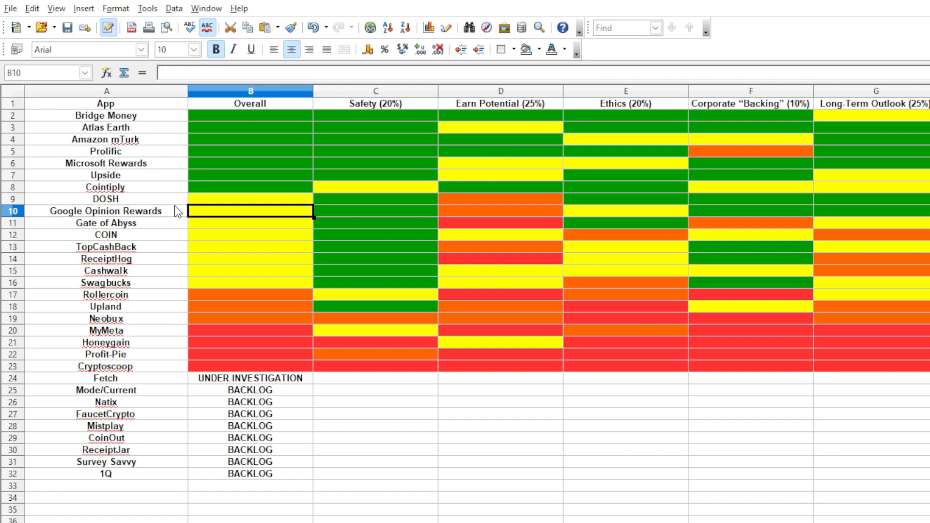
click(500, 210)
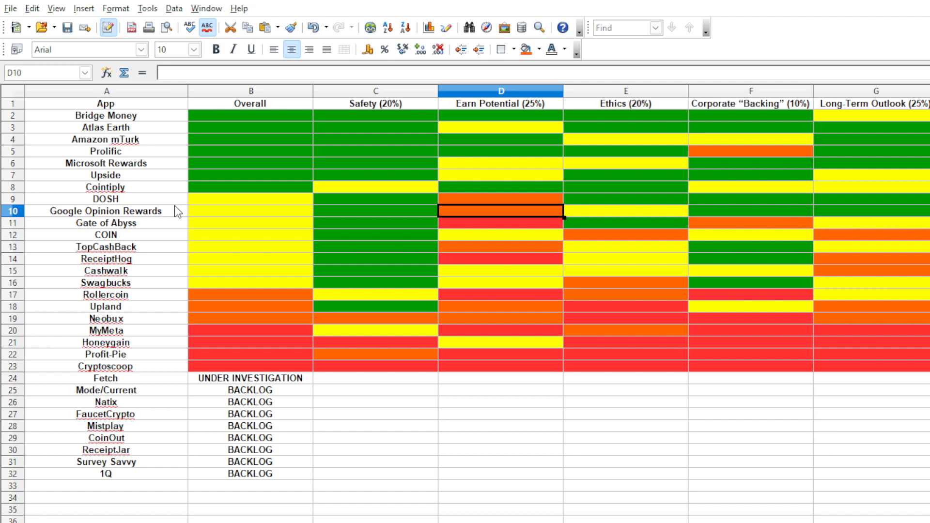
click(499, 151)
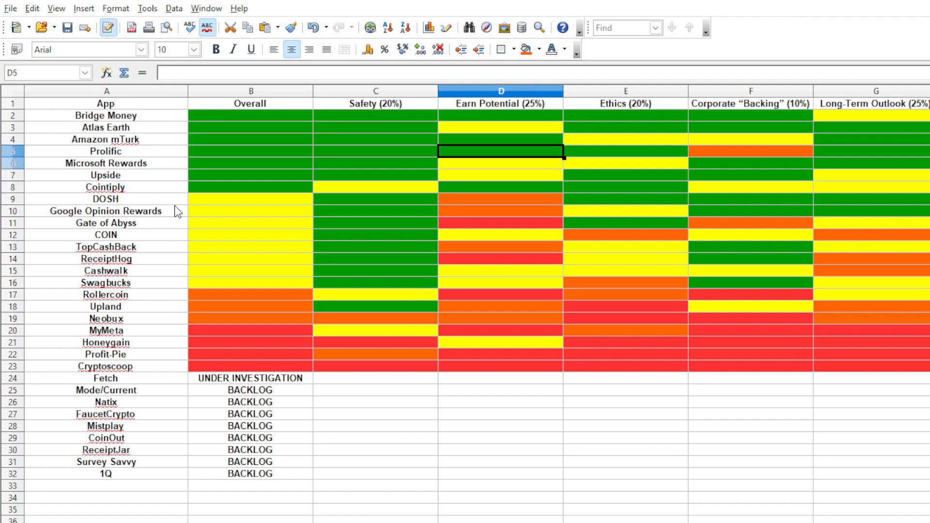
click(249, 127)
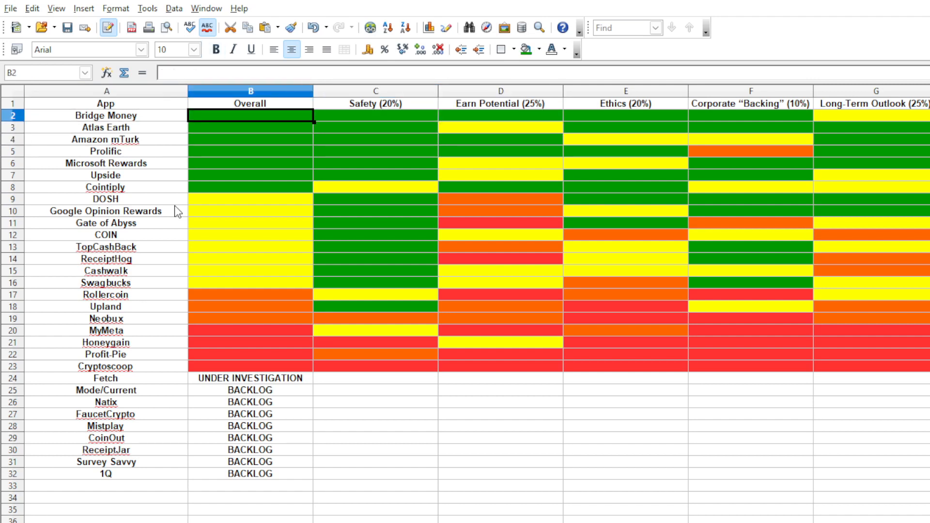
click(500, 151)
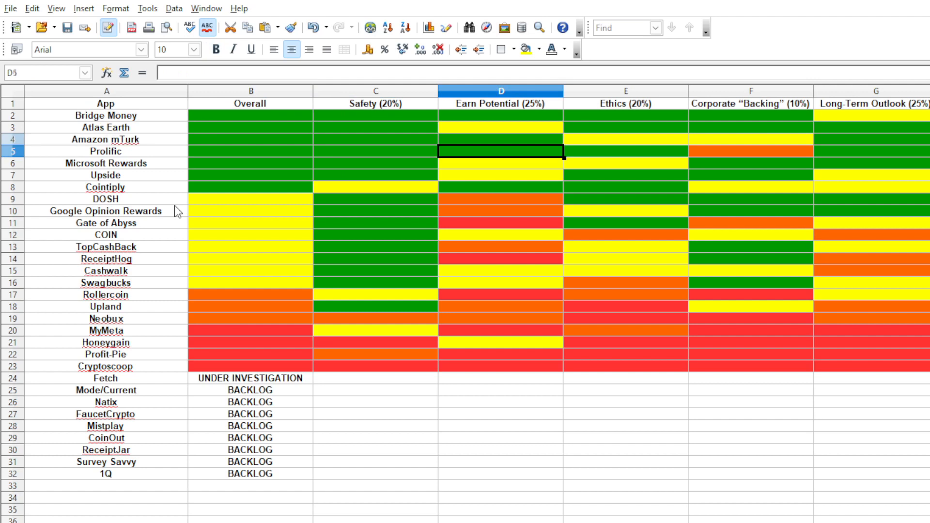
click(250, 210)
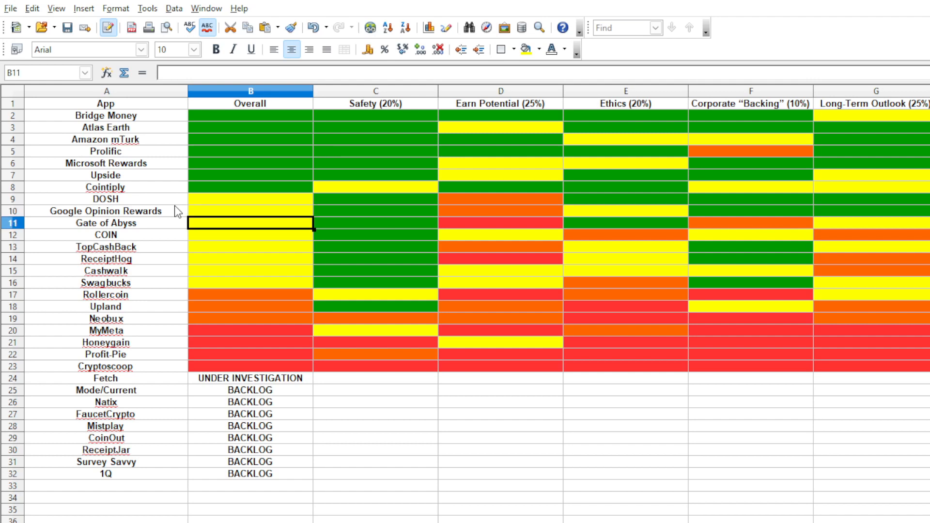
Check Neobux's Overall, Profit-Pie's Ethics rating, and the Mode/Current and CoinOut rows.
click(250, 318)
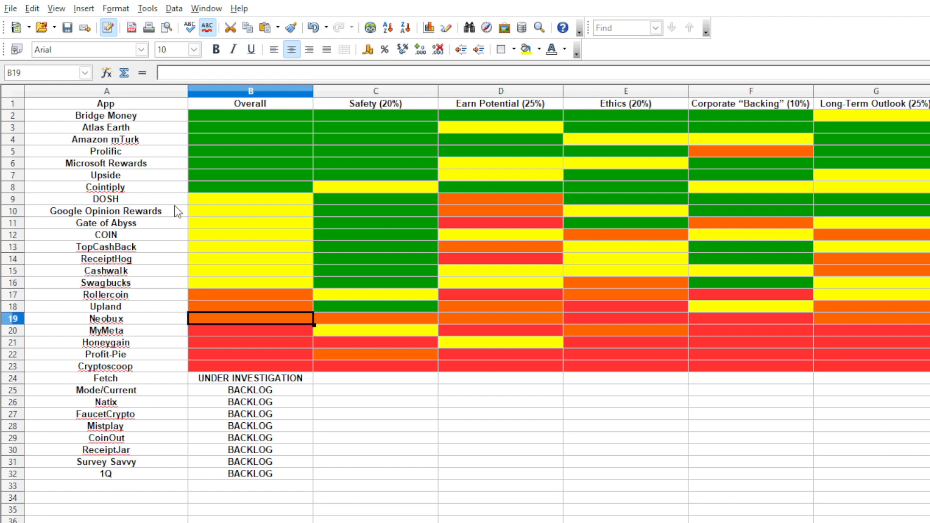
click(105, 354)
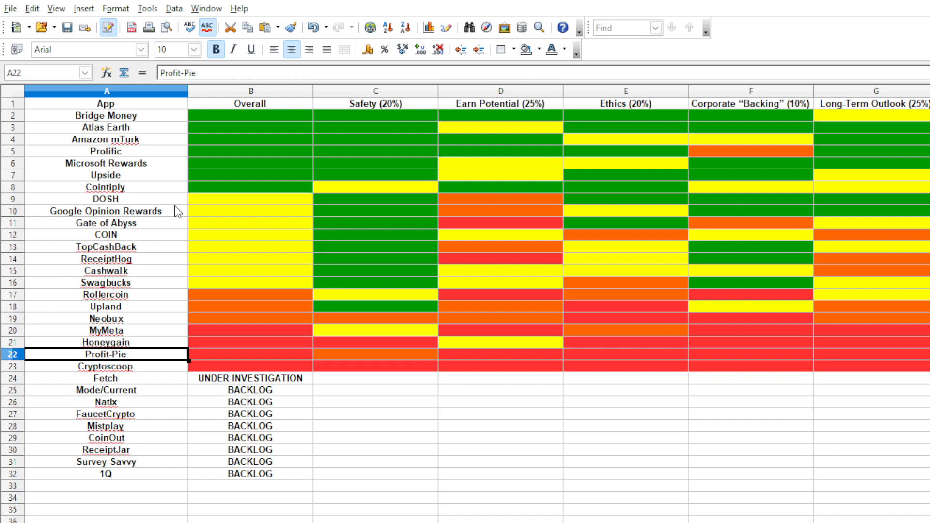
click(625, 354)
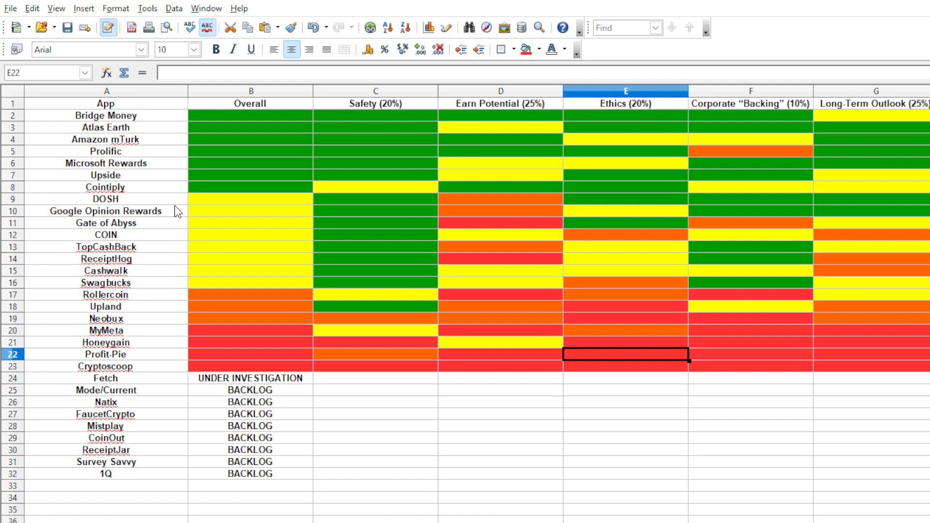
click(106, 389)
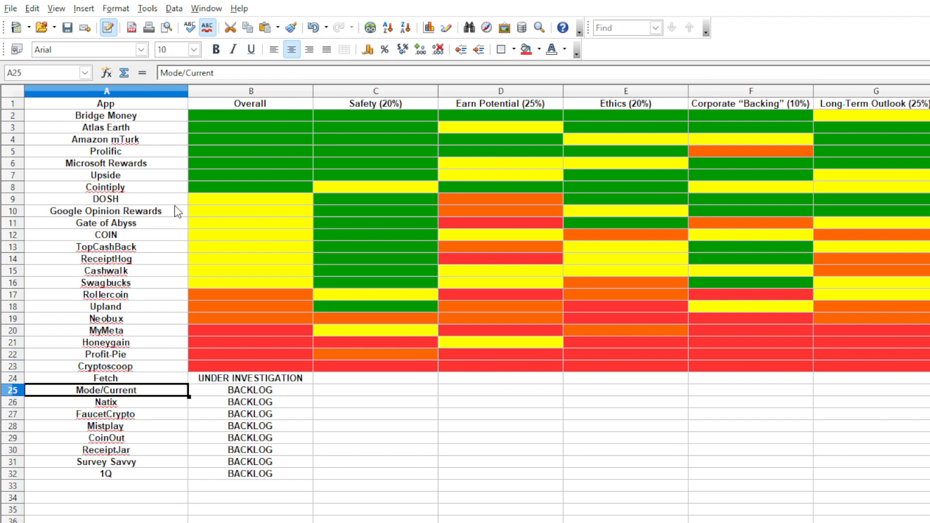
click(106, 438)
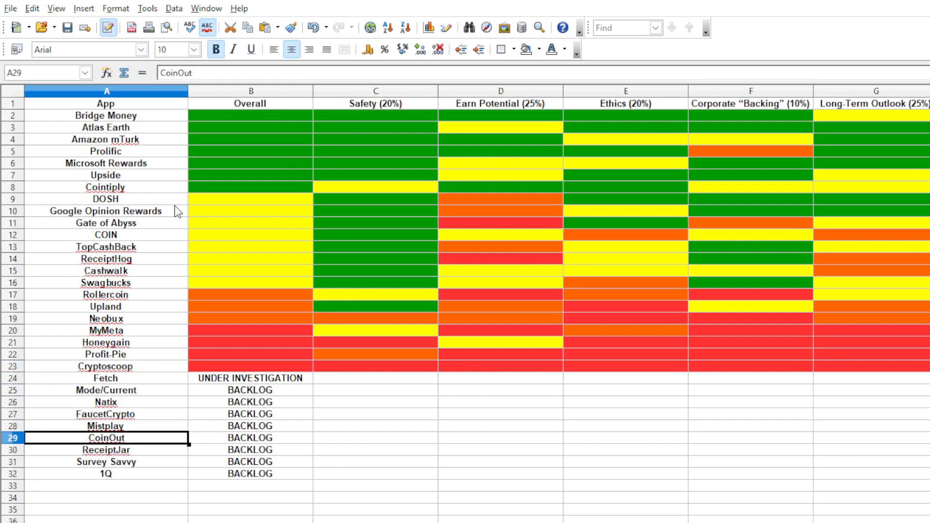
Set Fetch's Overall to BACKLOG and CoinOut and 1Q to UNDER INVESTIGATION.
click(105, 378)
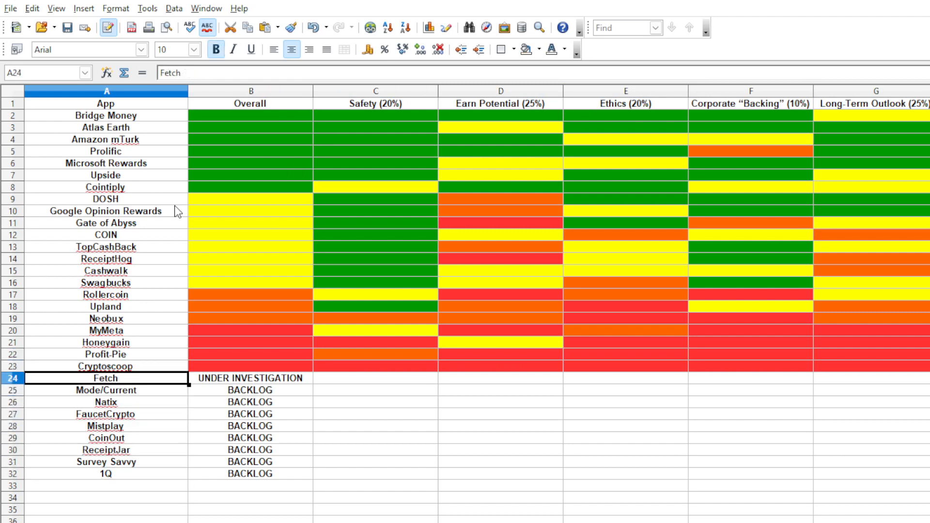
click(250, 378)
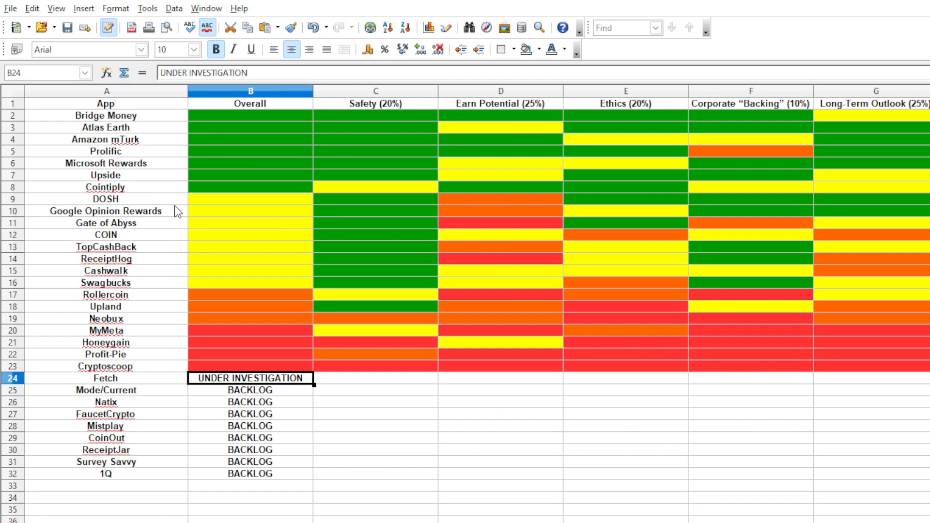
text(BACKLOG)
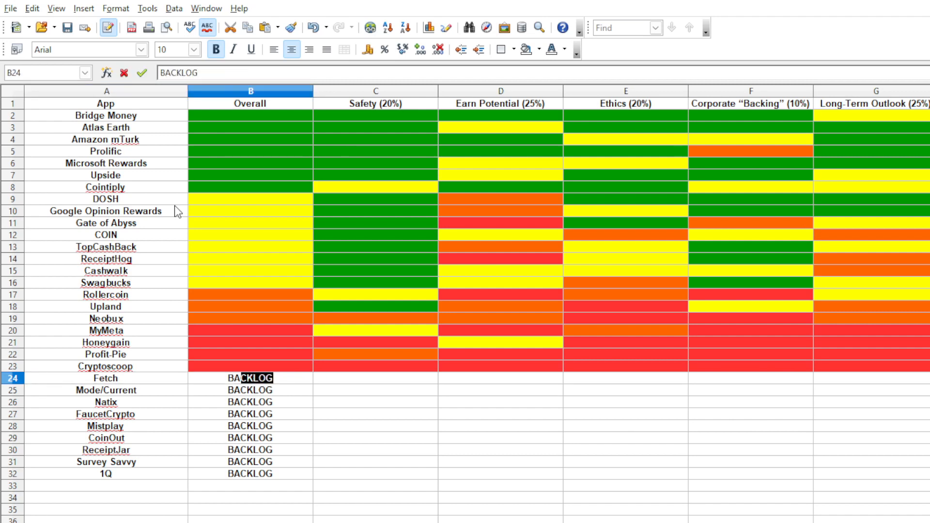
click(249, 437)
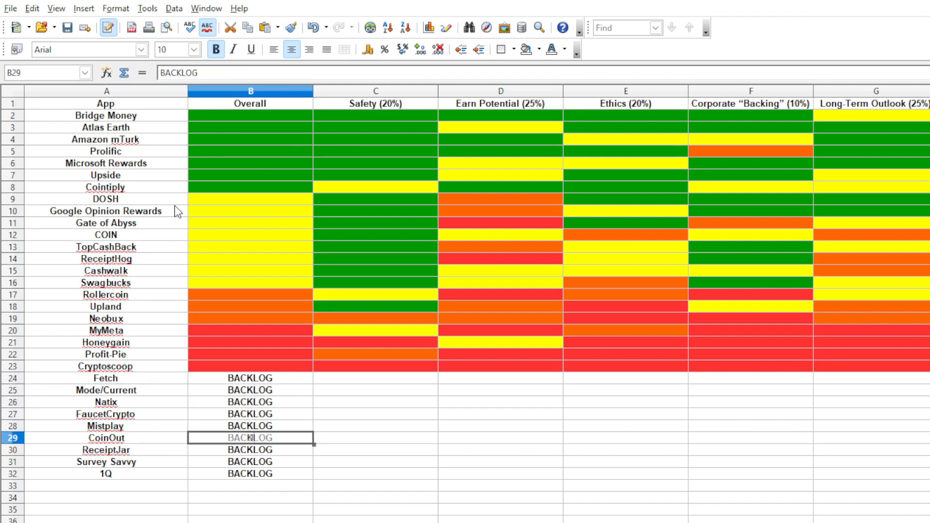
text(UNDER INVESTIGATION)
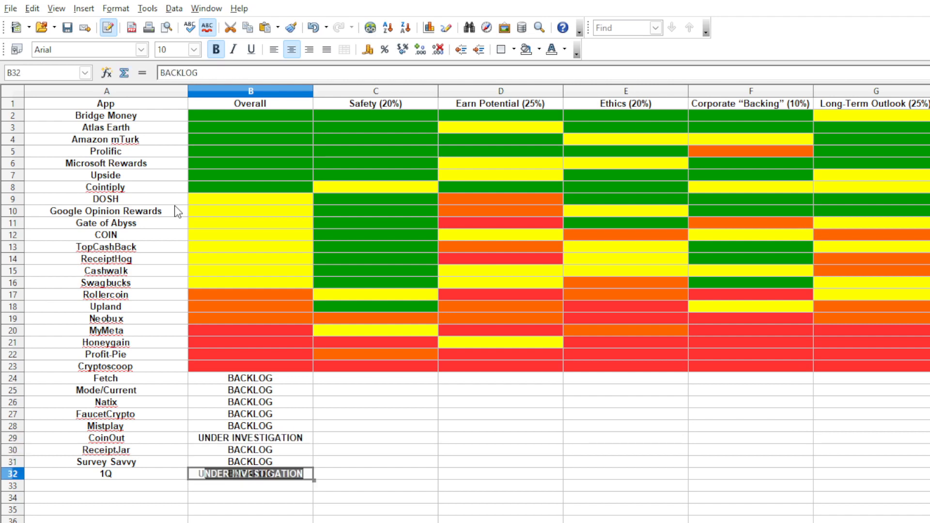
click(248, 437)
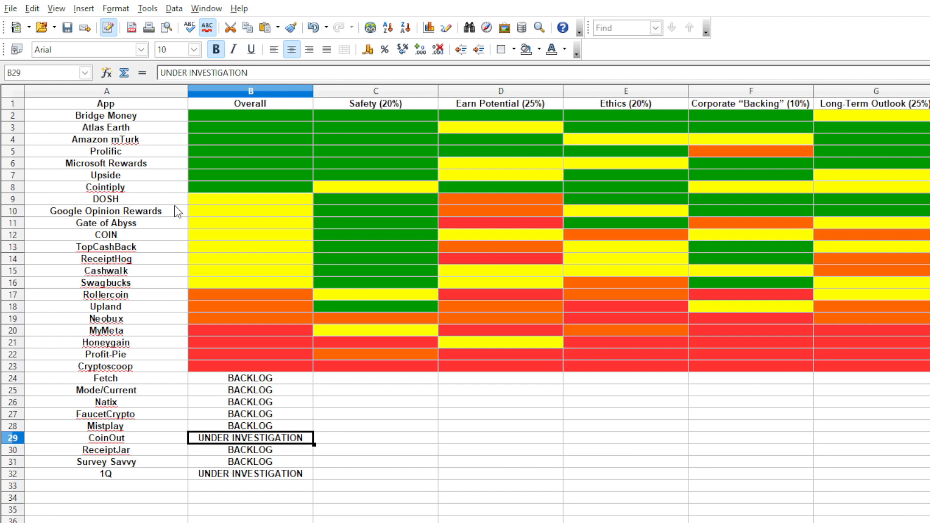